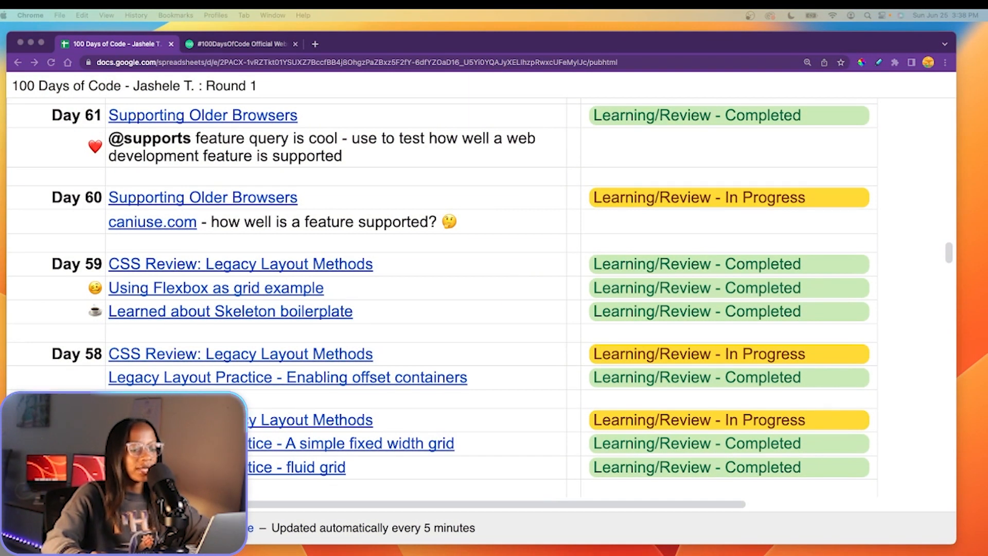
From the 100 Days of Code learning log, follow the link to MDN's Responsive design guide
left_click(240, 43)
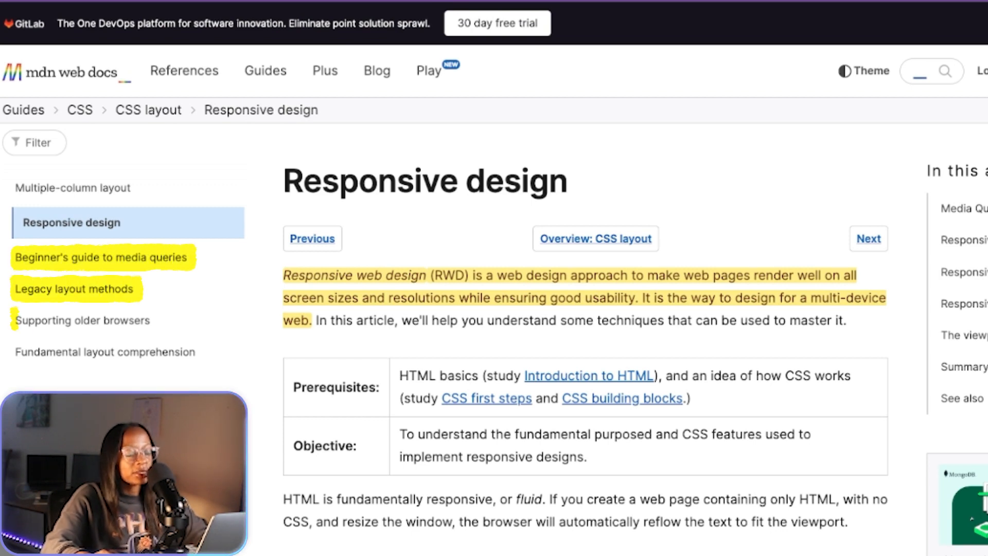
left_click(869, 238)
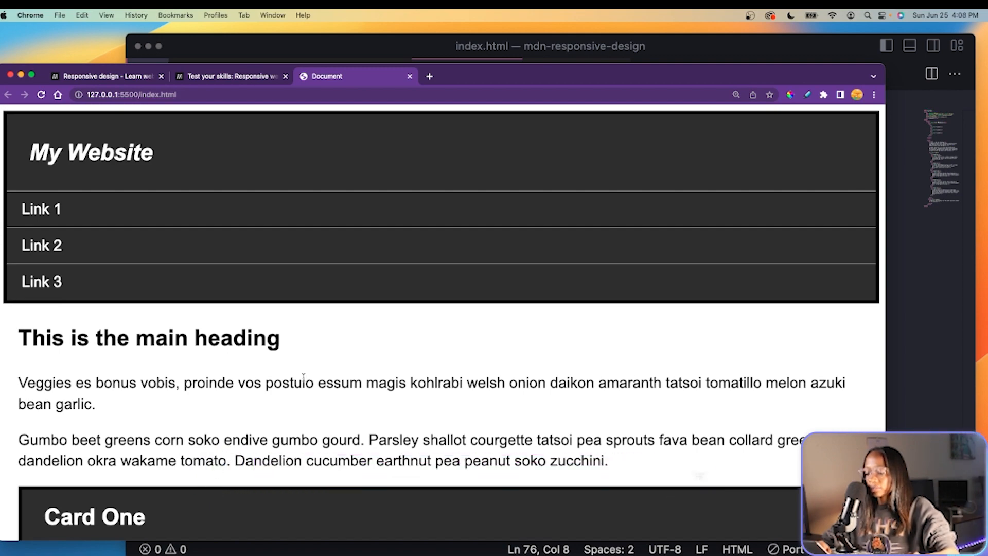
Scroll through the localhost starter page and its stylesheet to review the starting layout
scroll("down", 3)
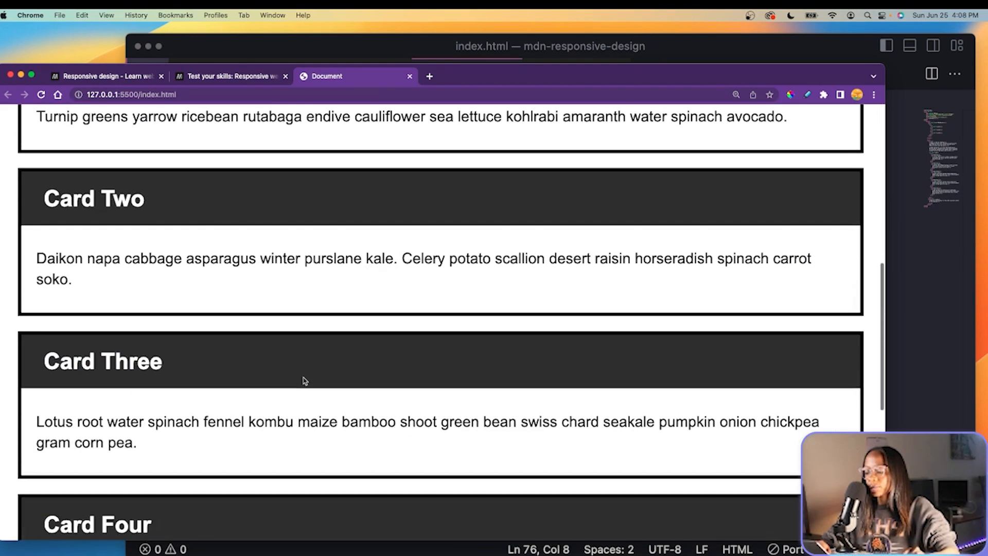
scroll("down", 3)
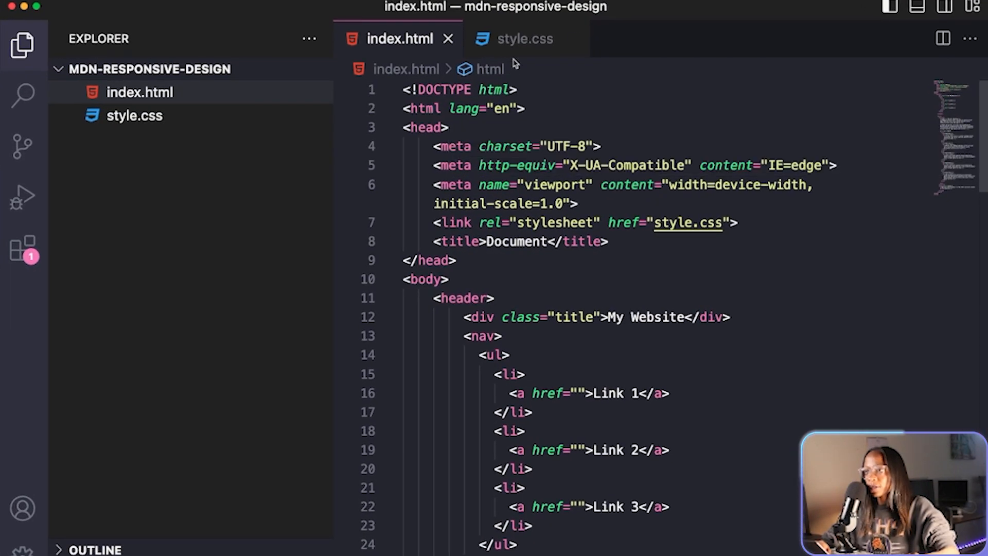
left_click(521, 38)
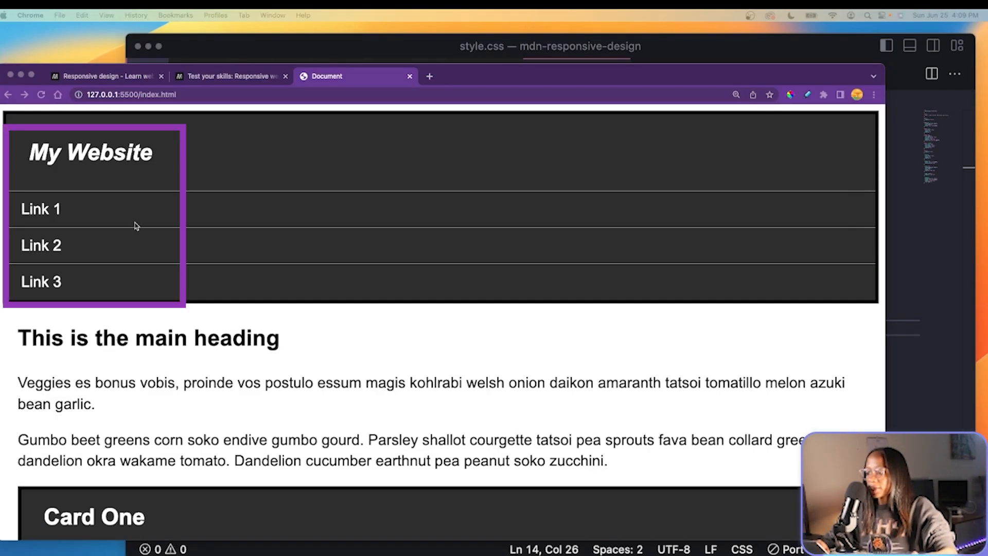
scroll("down", 3)
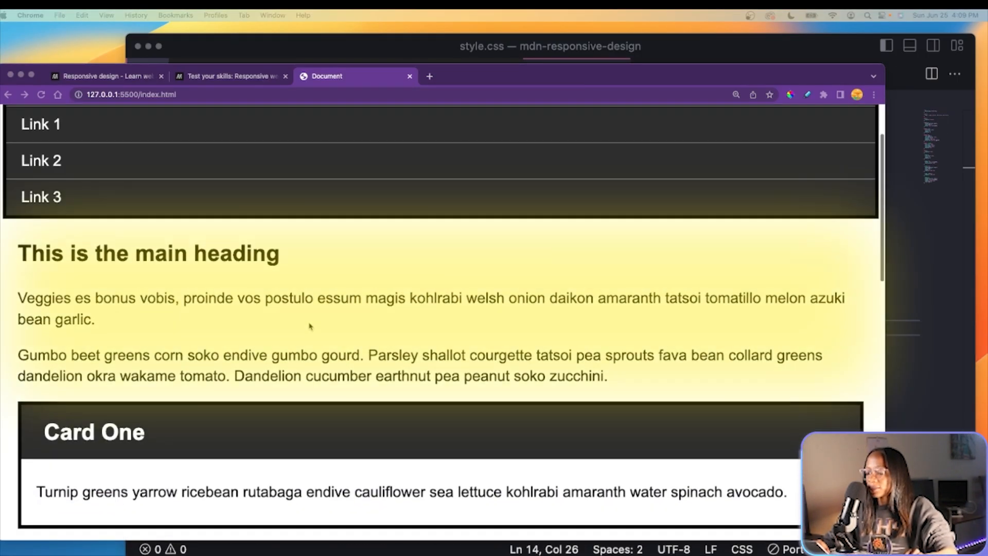
scroll("down", 3)
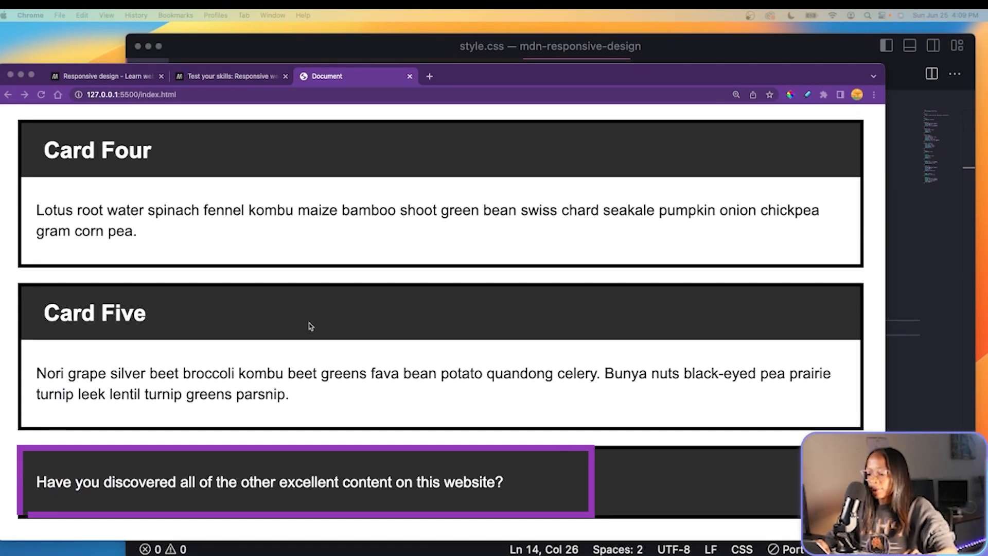
Switch DevTools to Responsive device mode and narrow the viewport width to show the stacked mobile layout
left_click(230, 76)
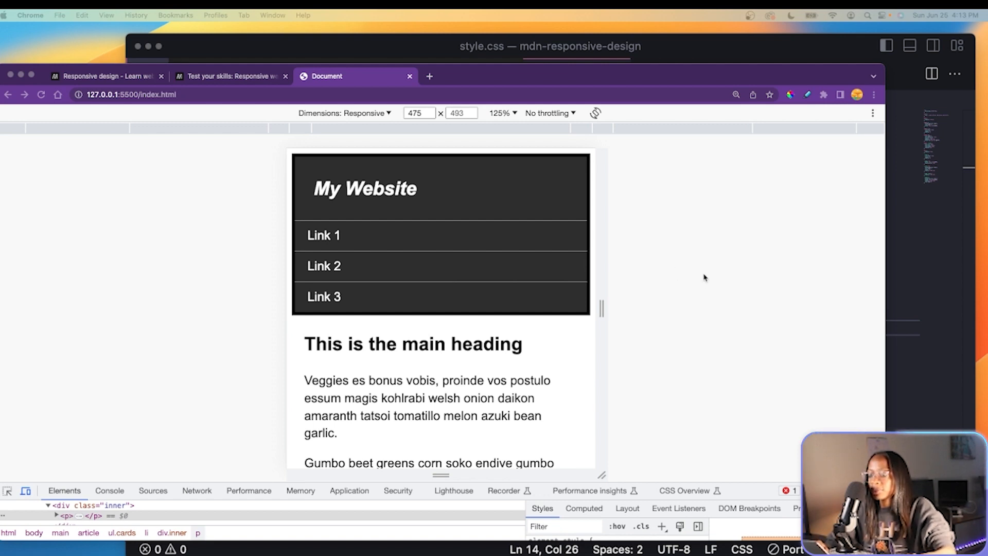
mouse_move(703, 295)
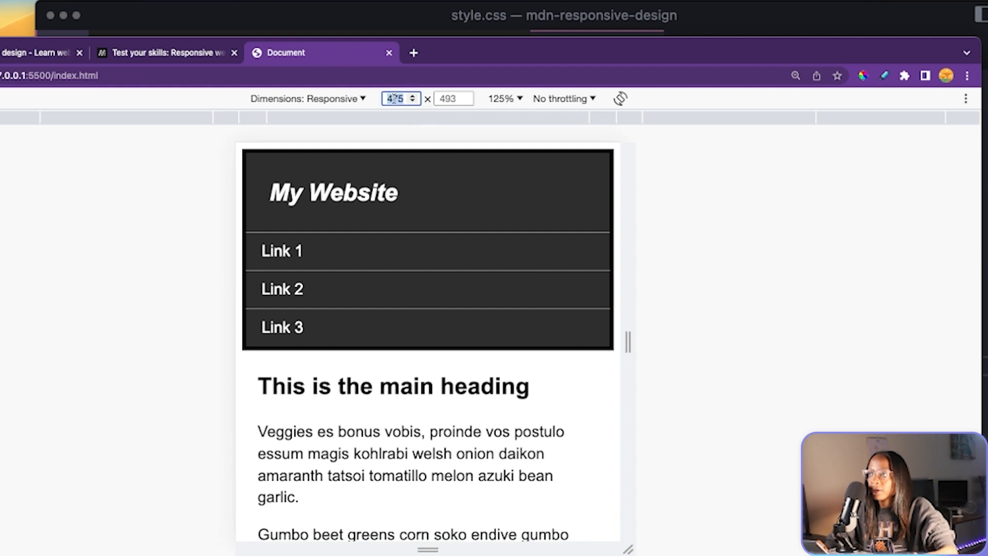
type("11")
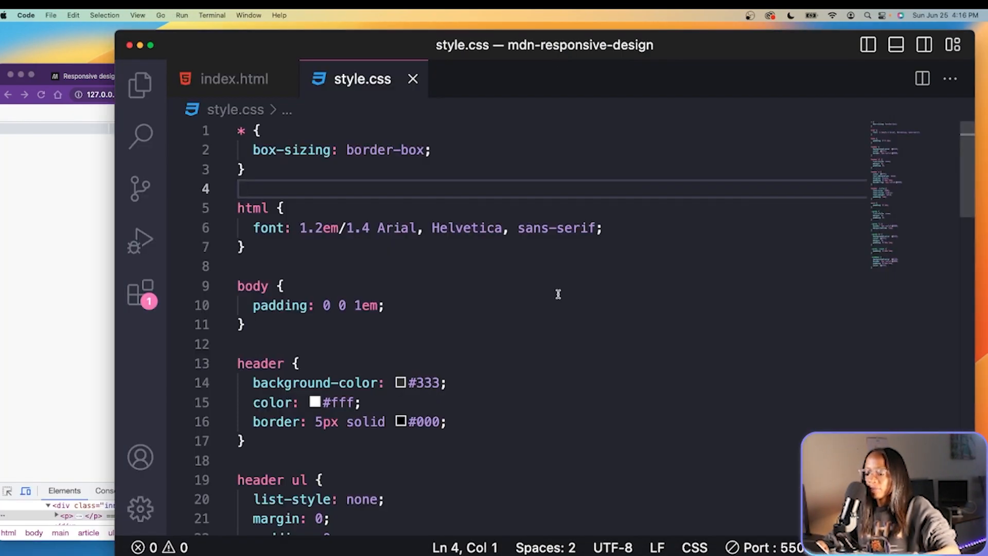
scroll("down", 3)
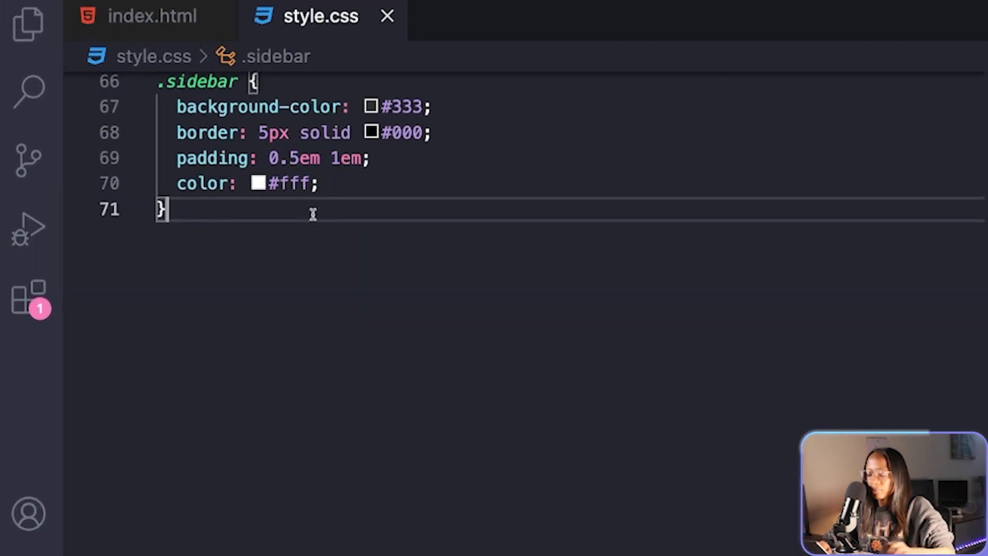
type("@m")
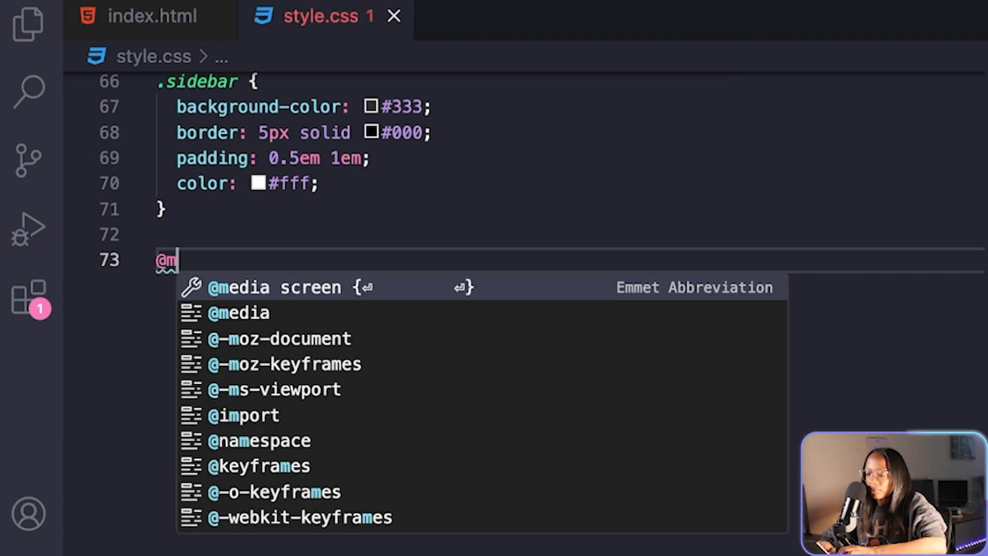
type("edia screen and")
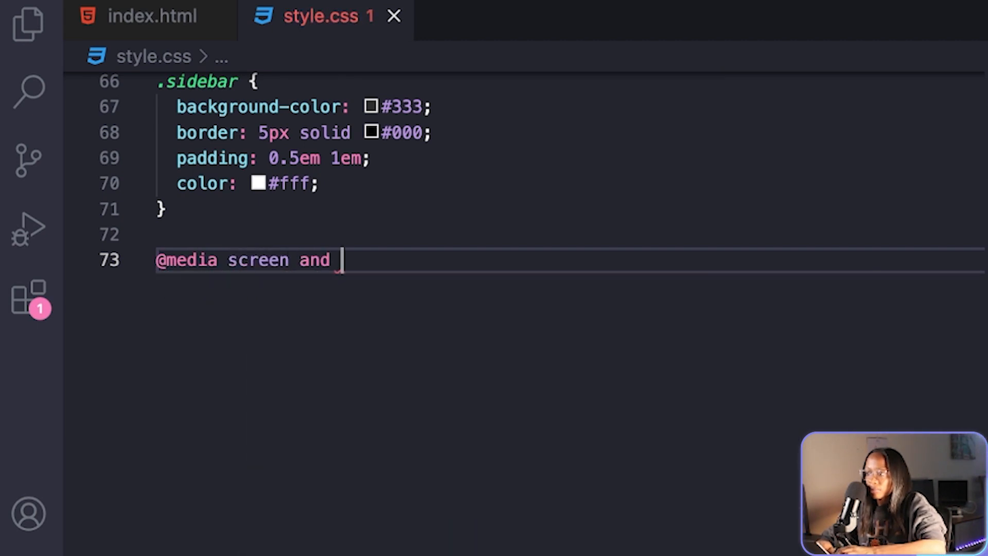
type("(min")
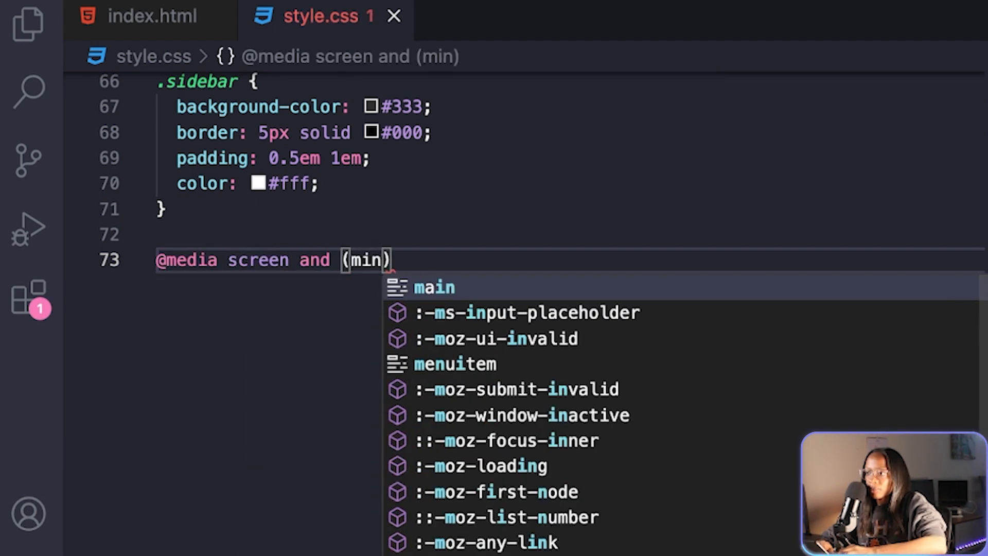
type("-widt")
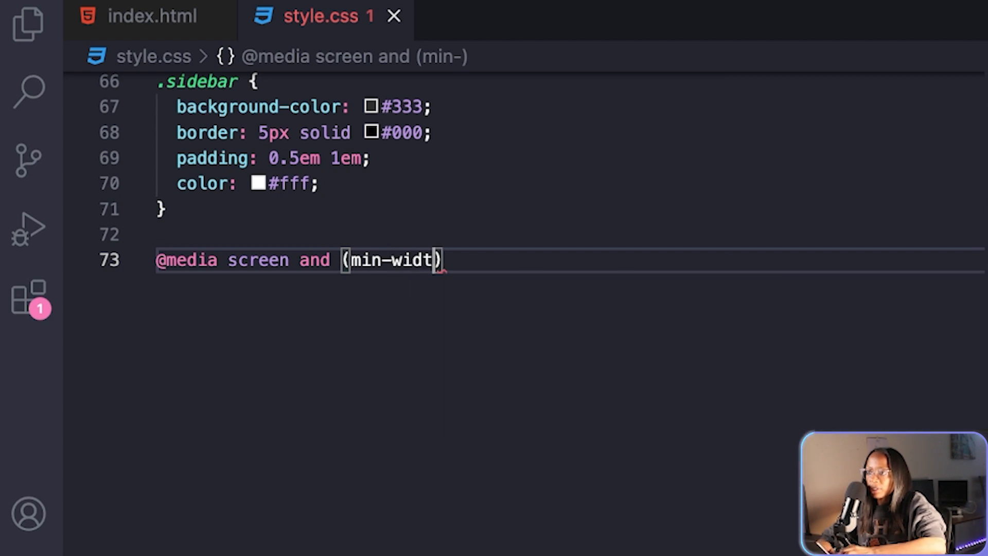
type("h: 1136px")
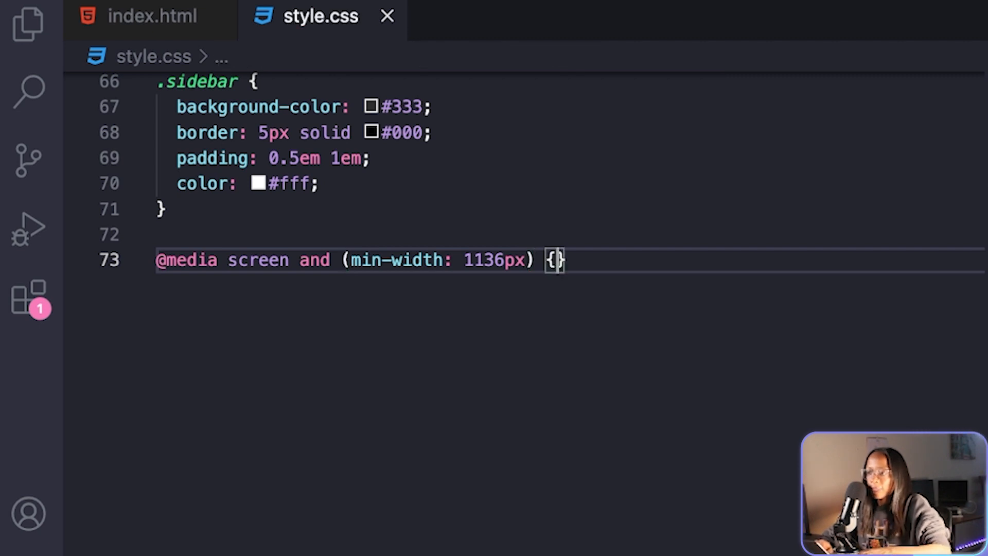
key("Enter")
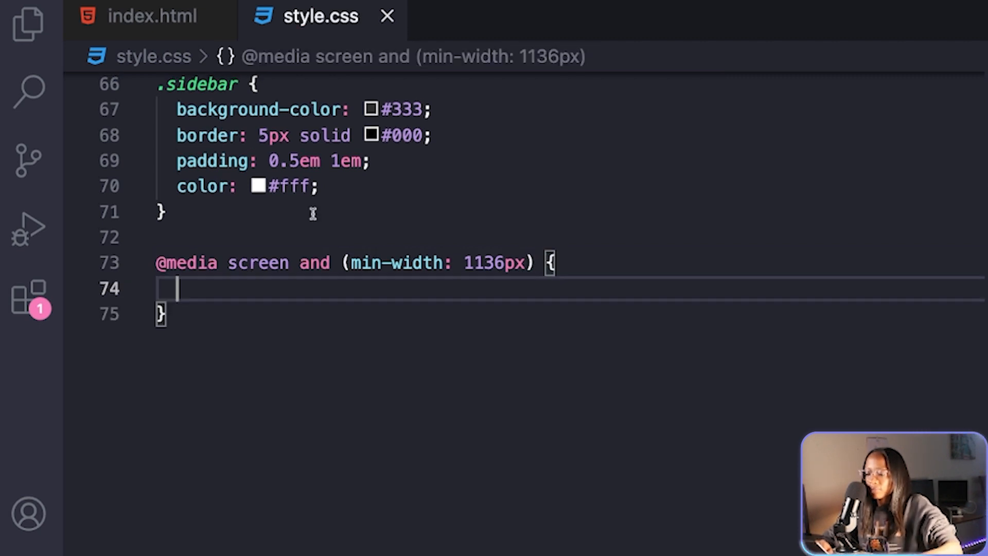
mouse_move(327, 427)
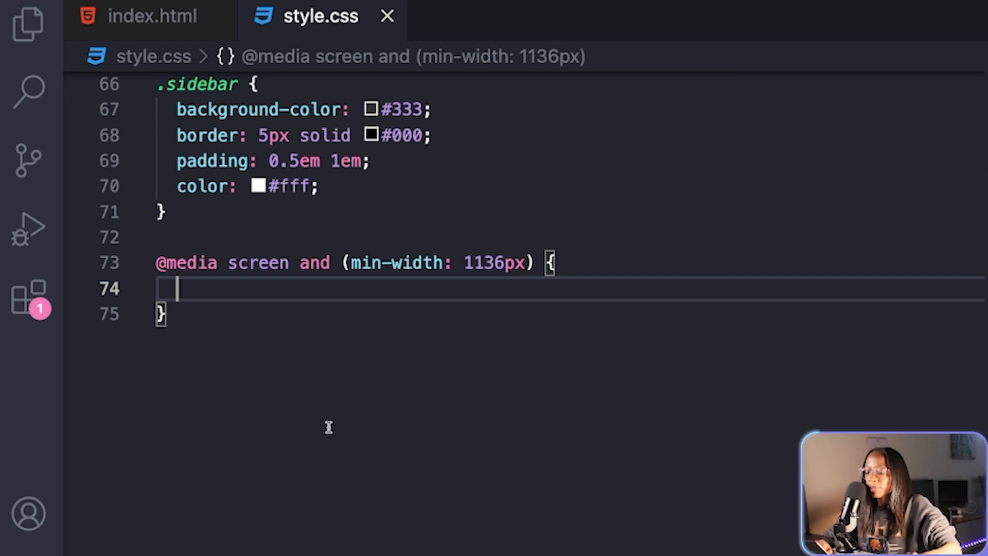
mouse_move(344, 383)
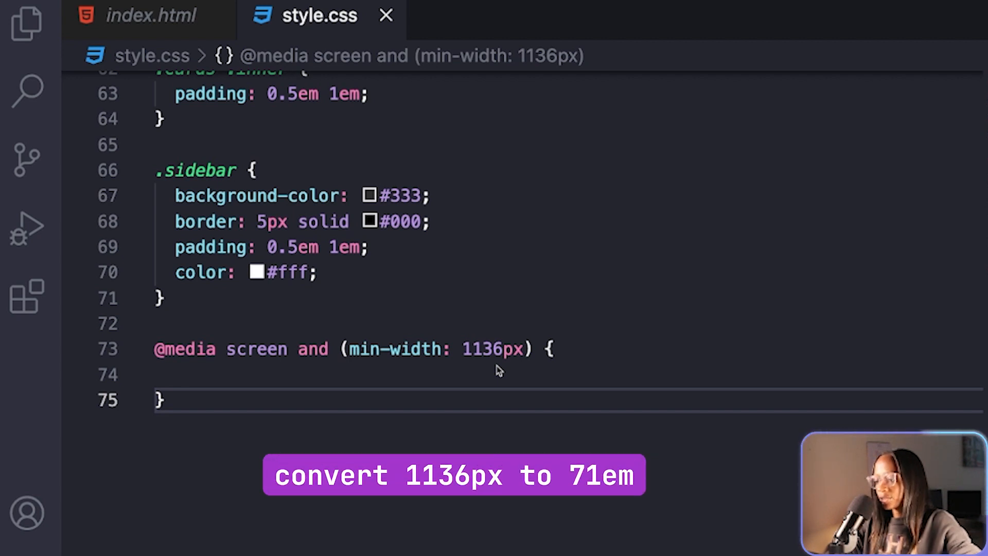
Replace the 1136px breakpoint with 71em, noting MDN's advice on em-based breakpoints
double_click(495, 349)
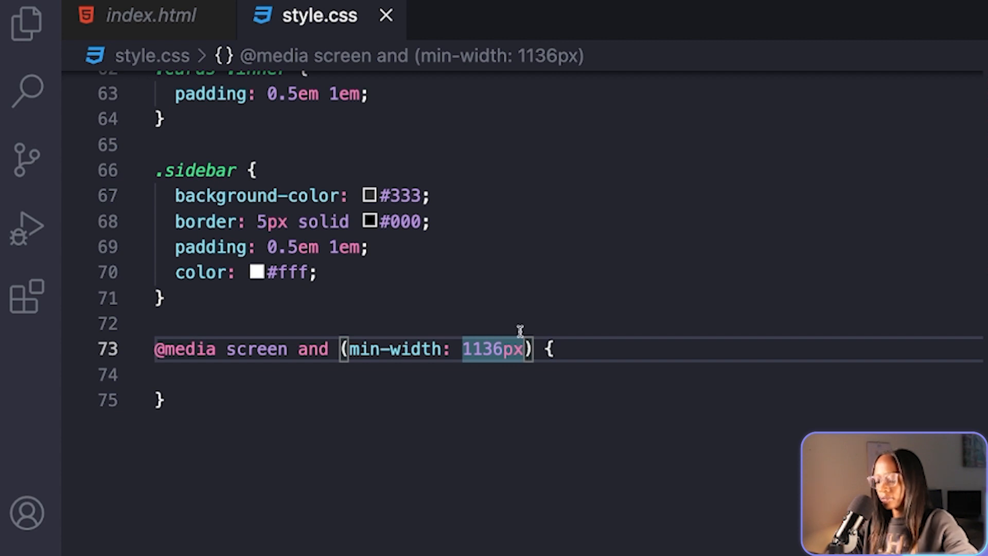
type("71em")
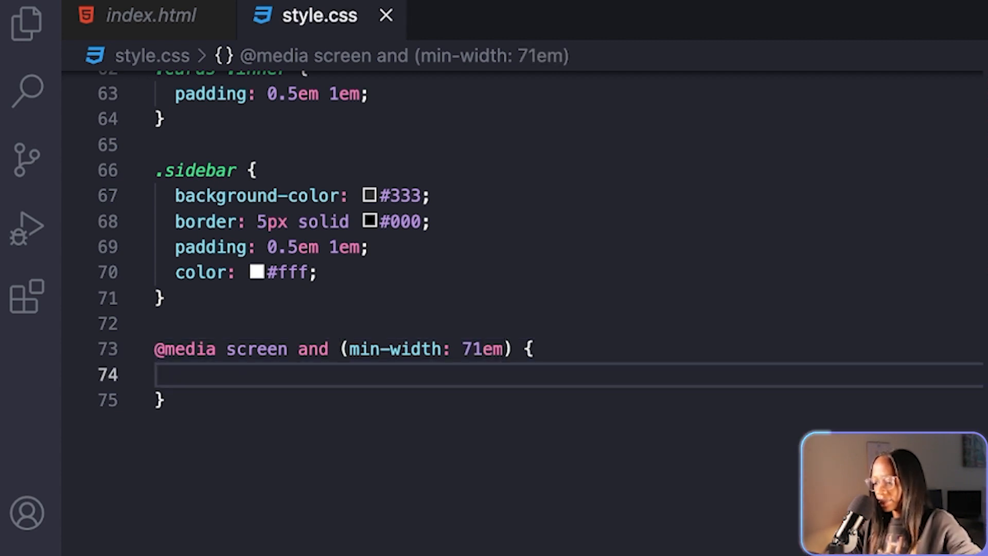
mouse_move(388, 380)
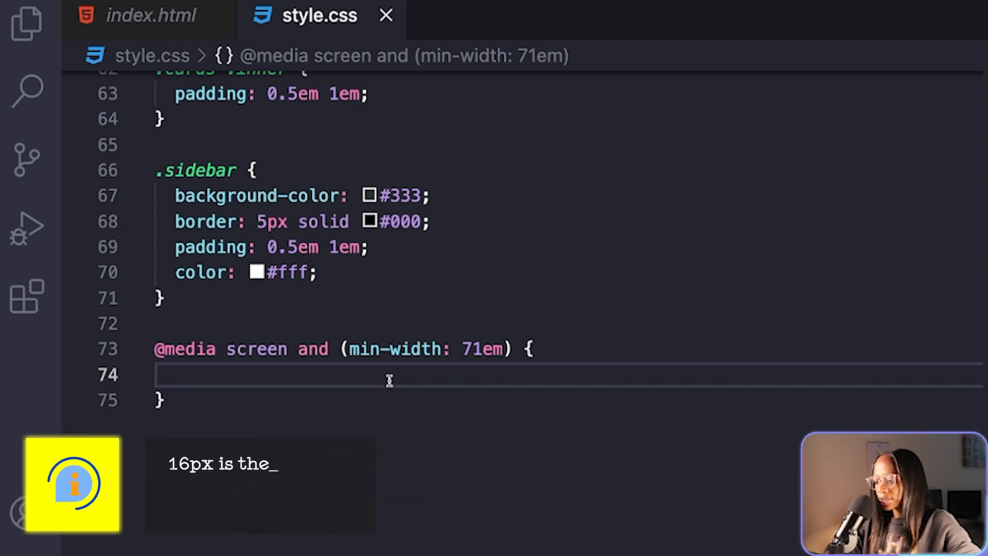
type("standard root font size of br")
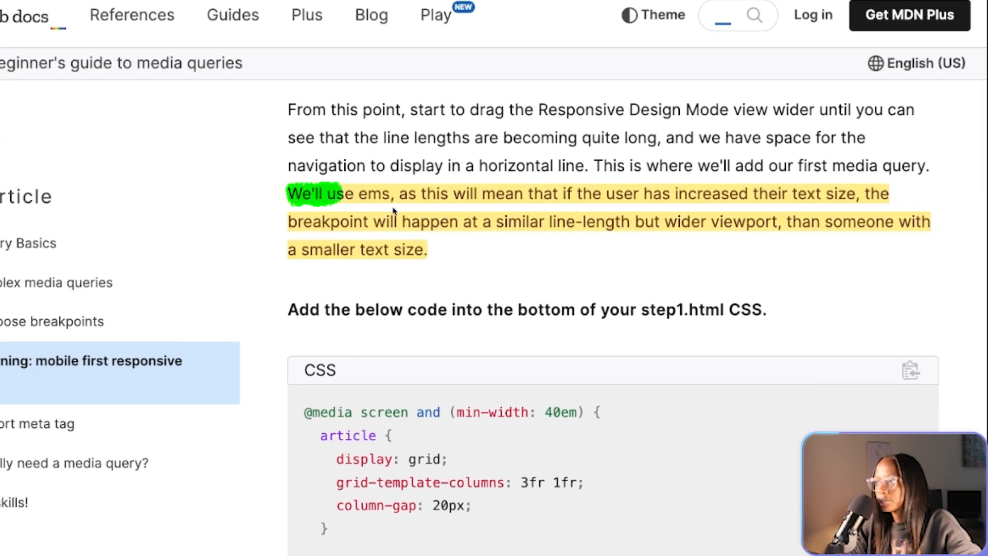
left_click_drag(347, 193, 608, 193)
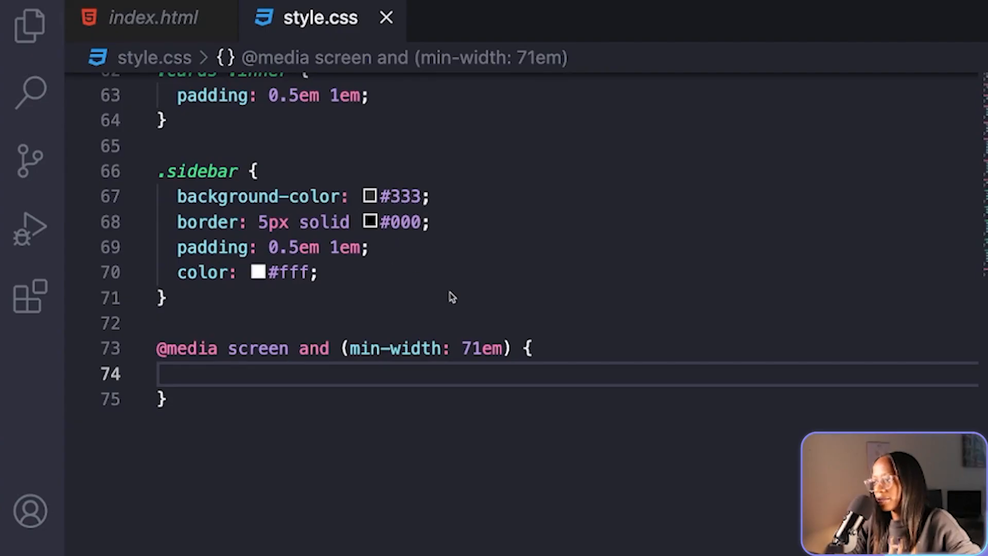
mouse_move(574, 360)
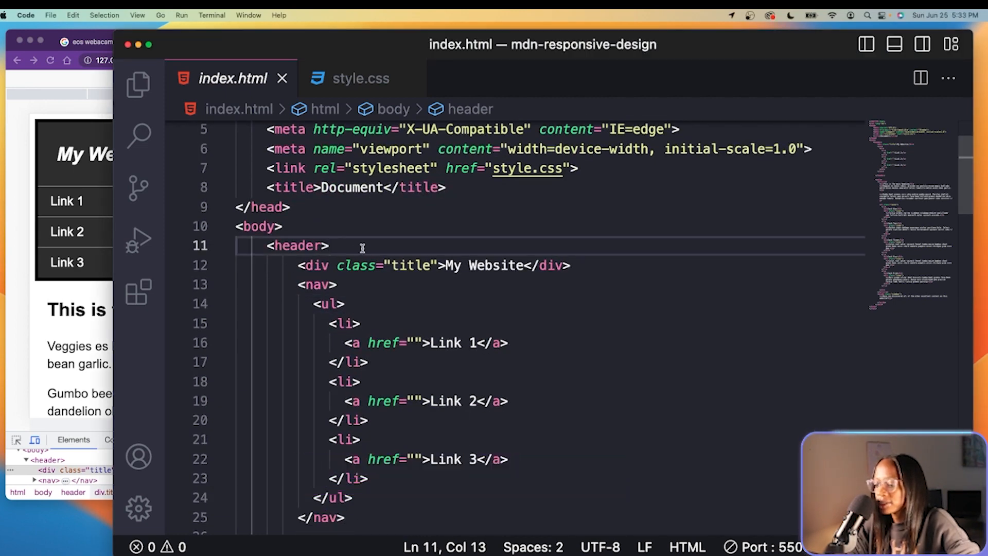
Give the header display: flex inside the 71em media query
left_click(414, 266)
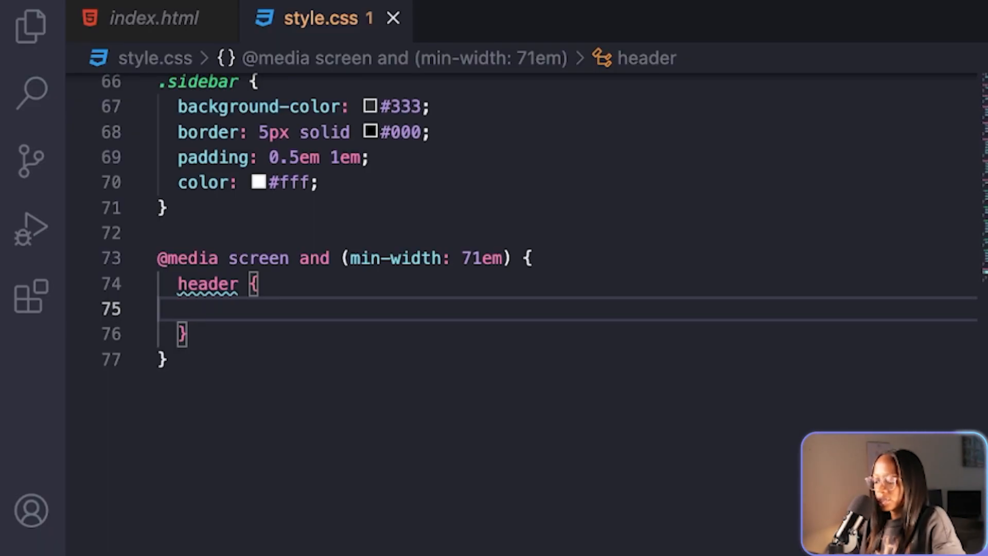
type("display: fle")
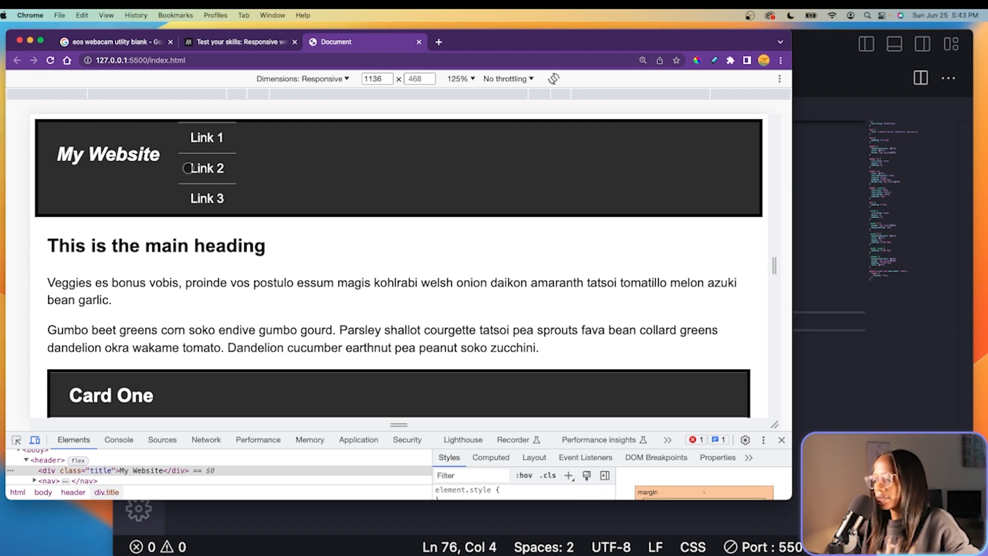
mouse_move(234, 190)
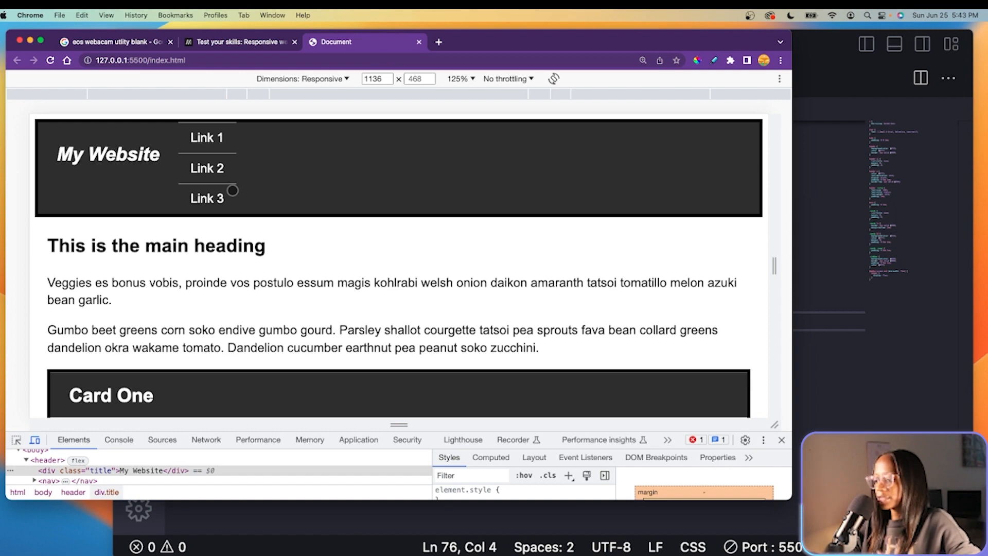
Add a 'header nav ul { display: flex; }' rule so the nav links sit in a row
left_click(240, 41)
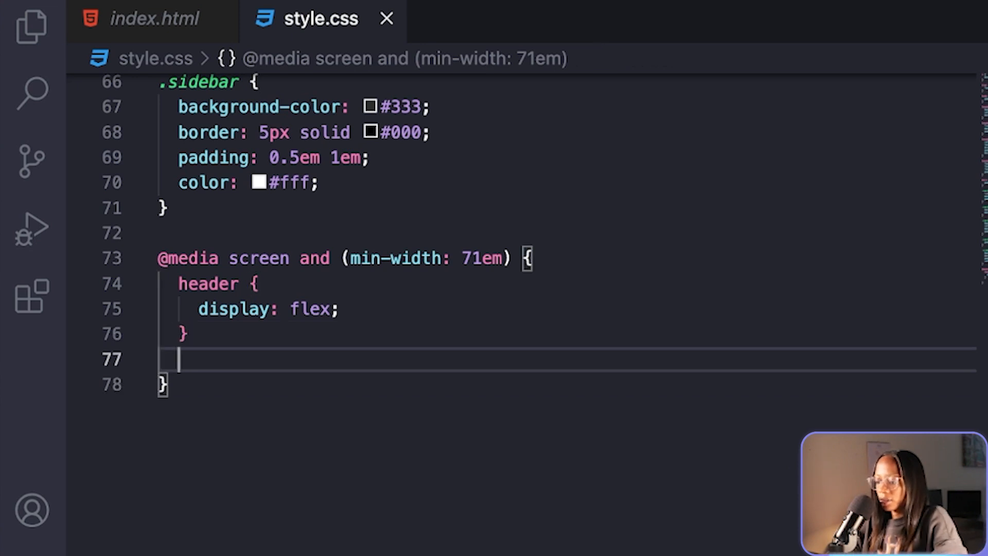
type("header nav ul")
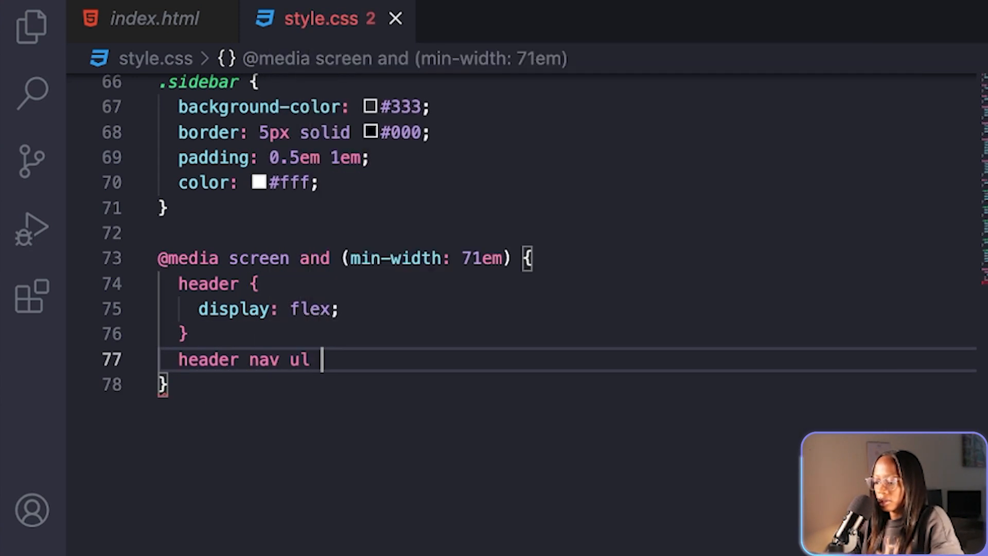
type("{")
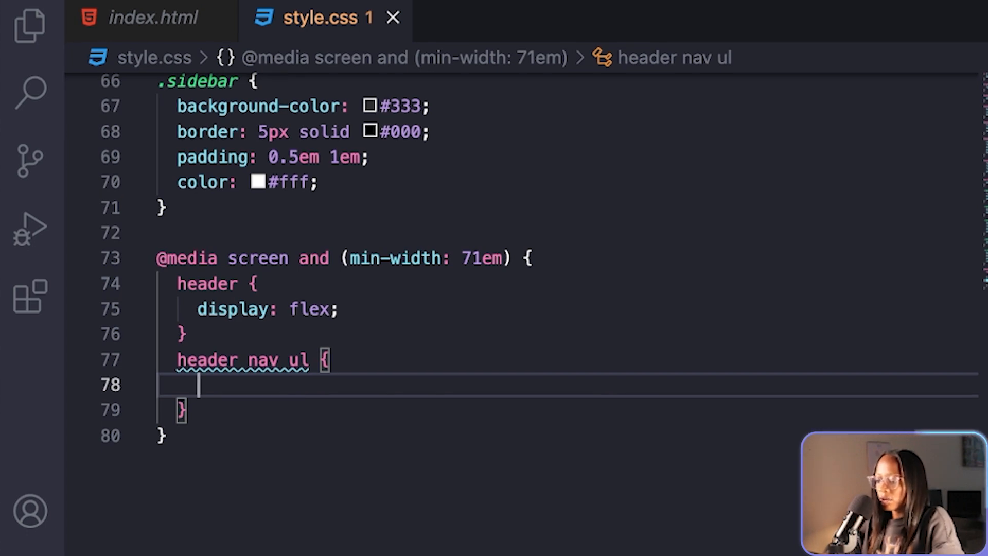
type("display: flex;")
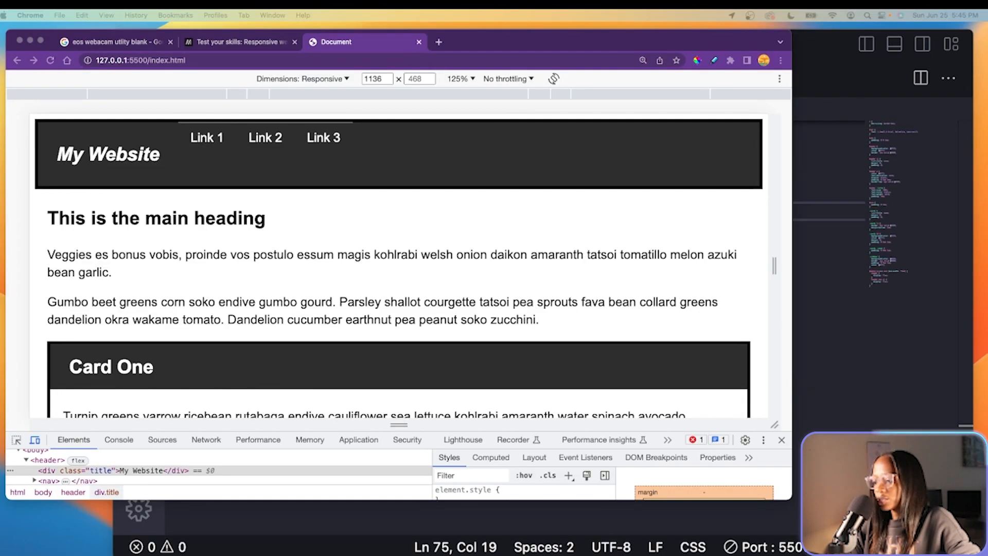
mouse_move(476, 224)
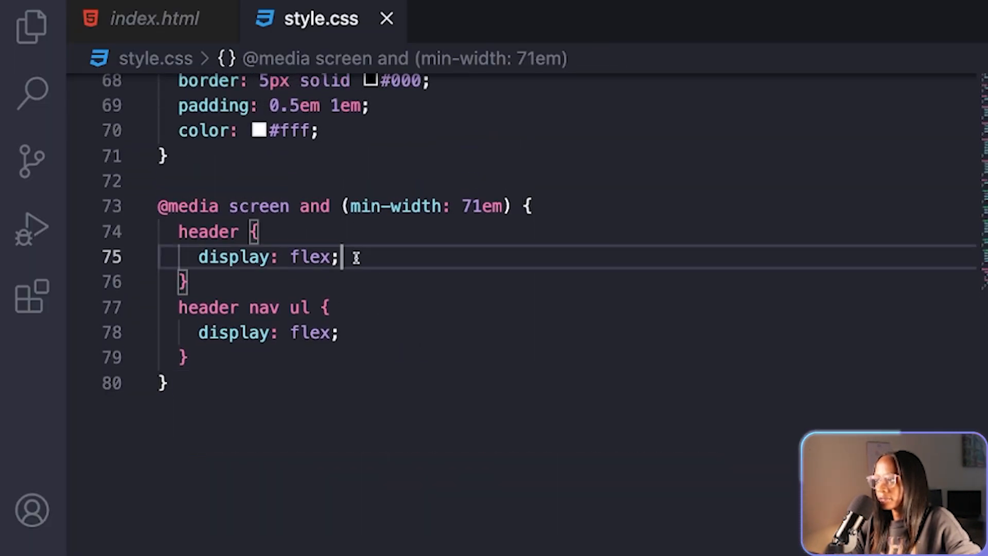
Add justify-content: space-between to header, border: none to header links, and 1em padding to header nav
type("just-co")
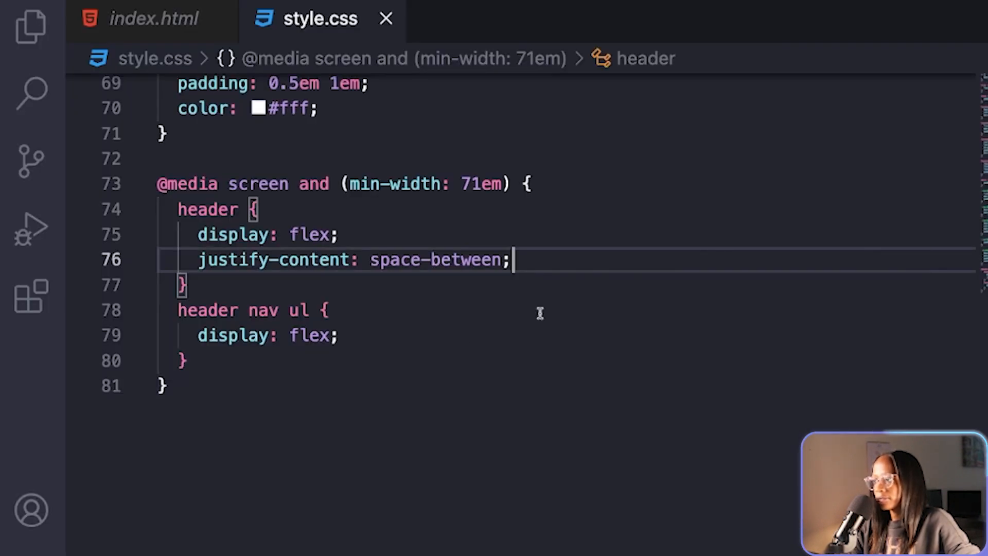
type("header a {")
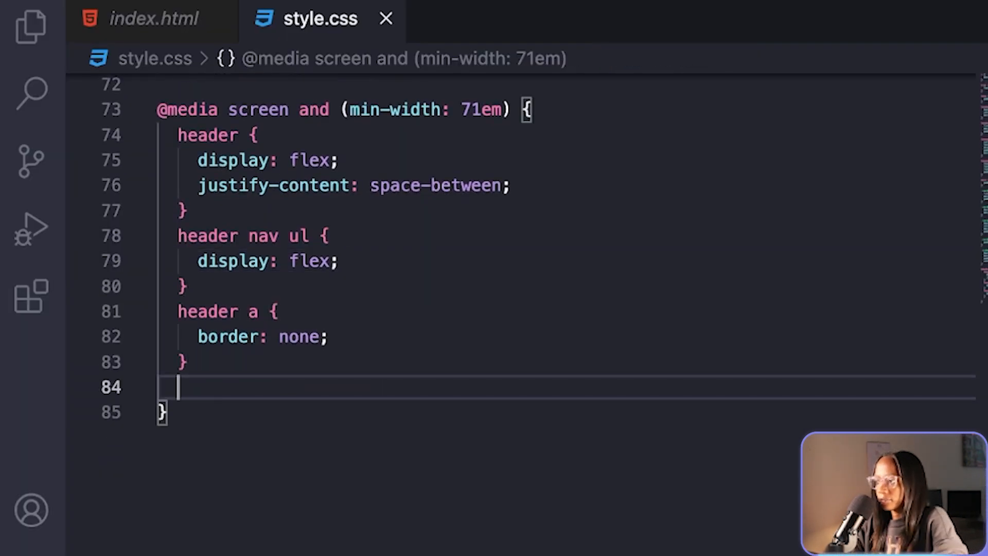
type("header nav")
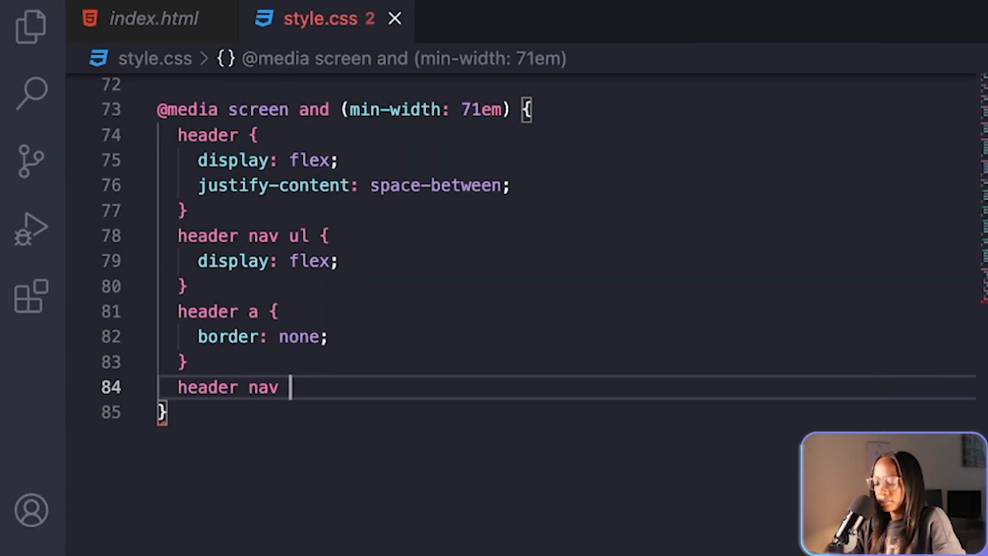
type("{ padding: 1")
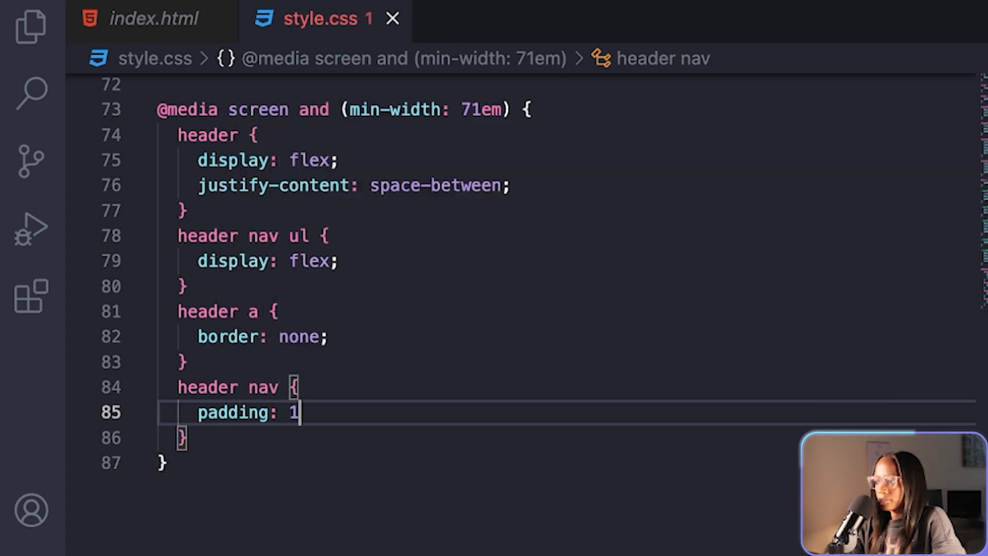
type("em;")
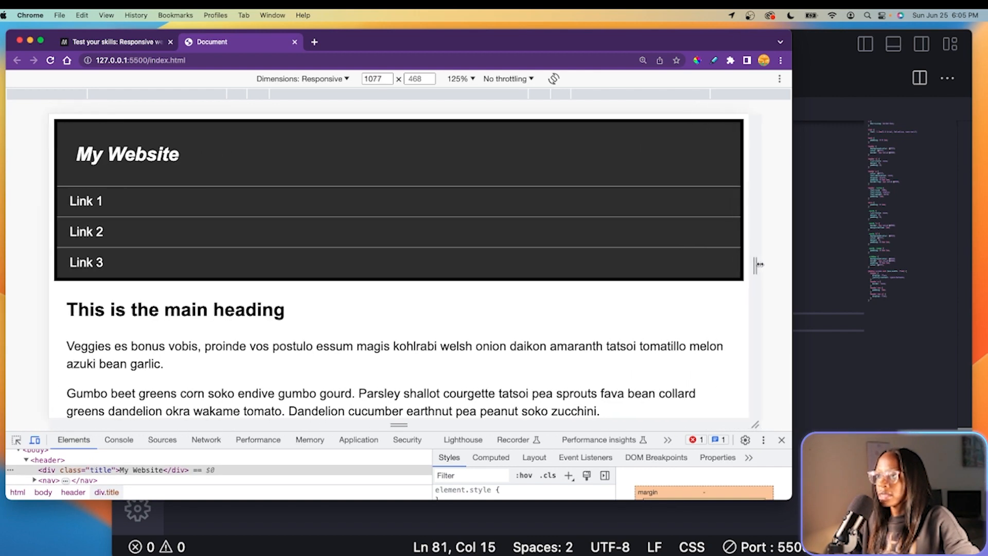
Resize the Chrome responsive viewport across the 71em breakpoint to check the header switches layouts
left_click_drag(759, 264, 734, 265)
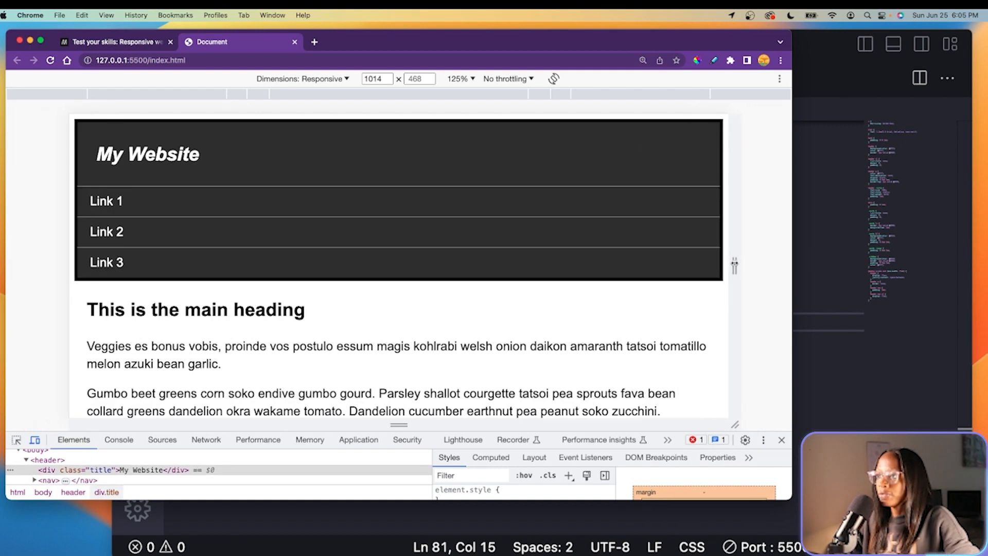
left_click_drag(733, 264, 781, 264)
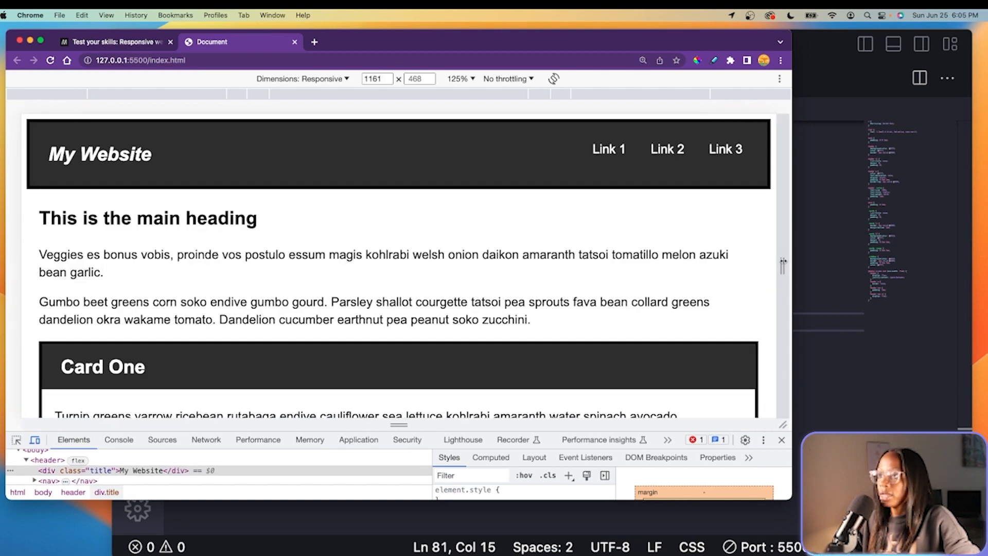
left_click(113, 41)
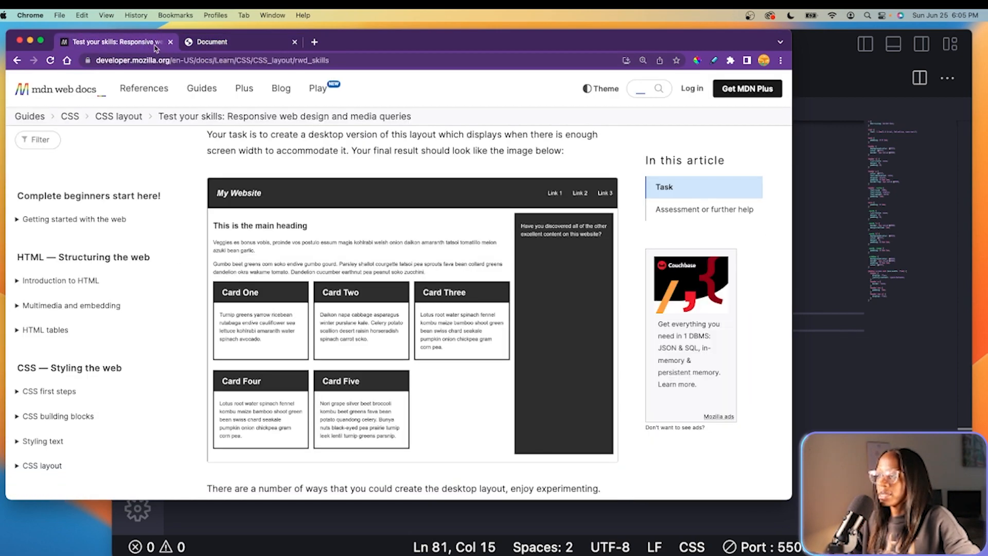
mouse_move(579, 210)
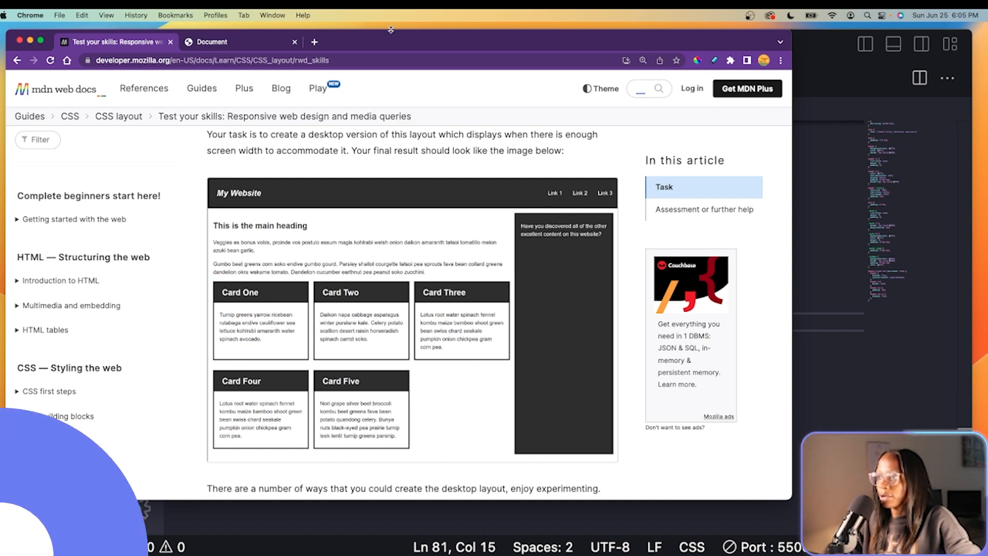
left_click(240, 41)
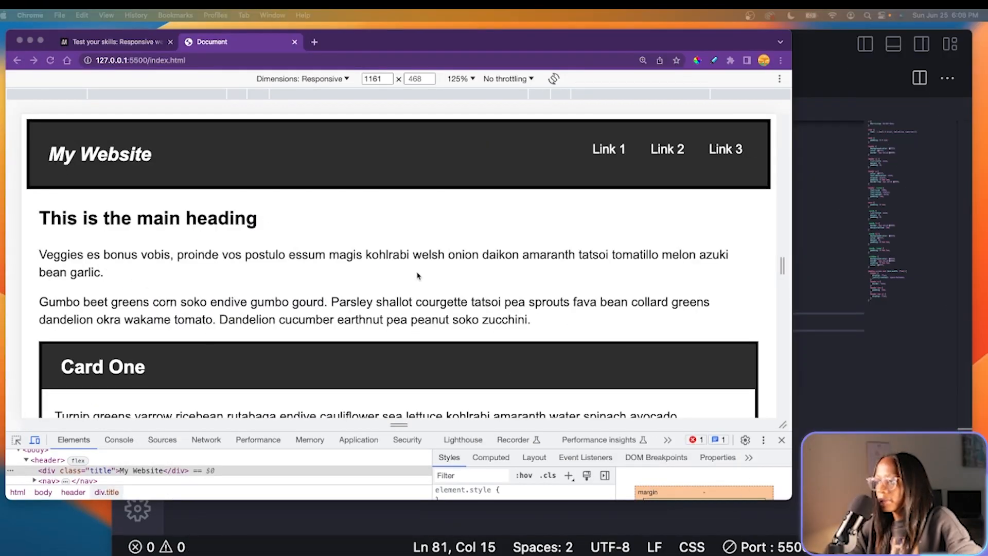
scroll("down", 3)
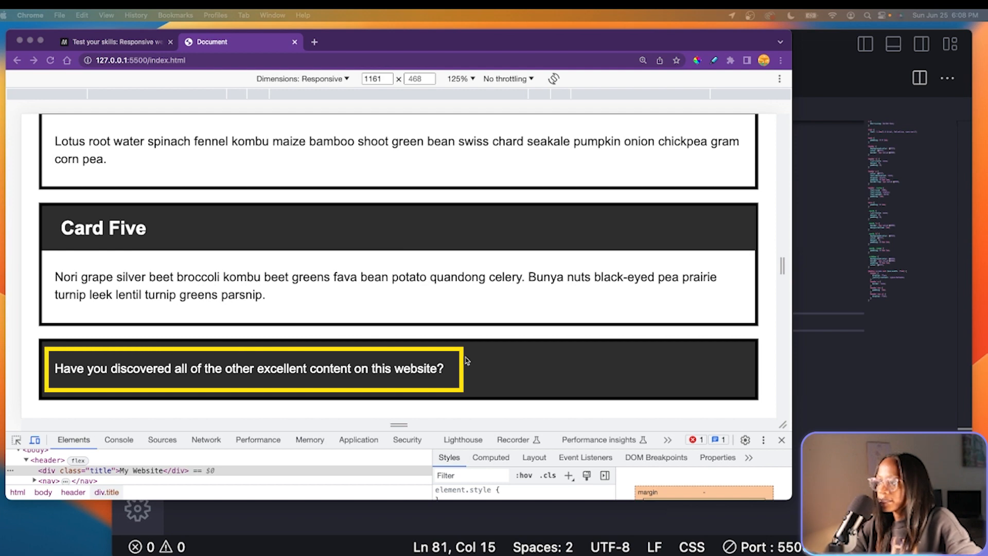
left_click(115, 41)
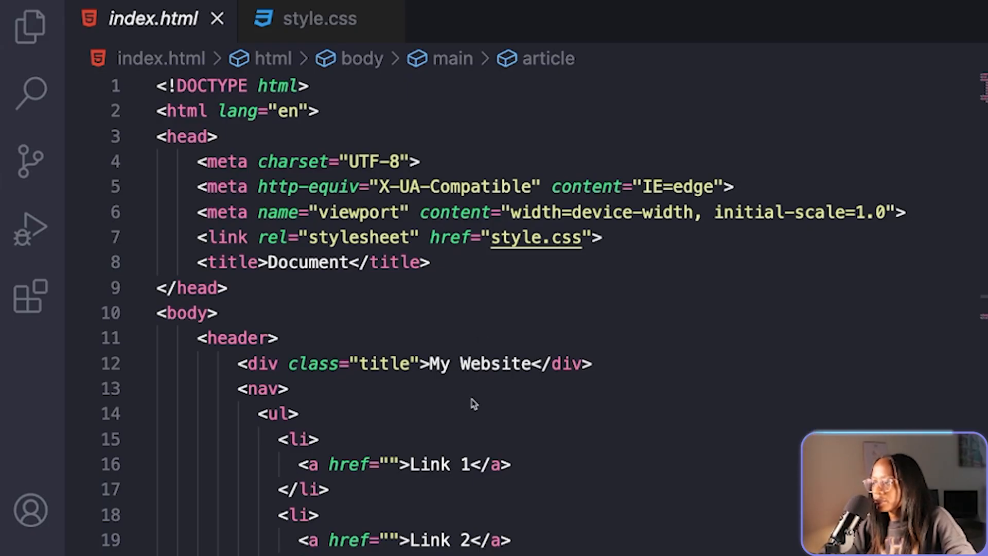
In index.html, fold the article and sidebar aside so main's two children show together
scroll("down", 3)
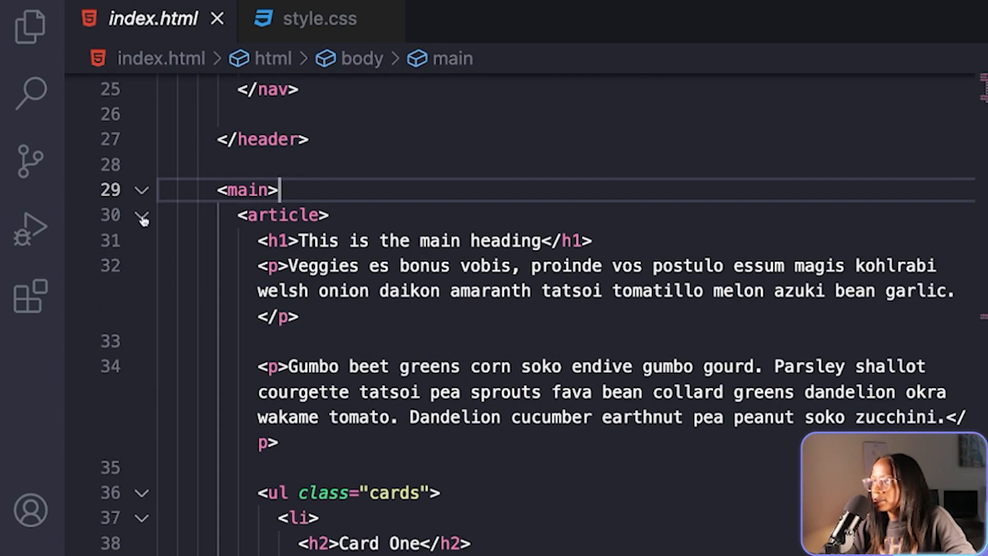
left_click(142, 217)
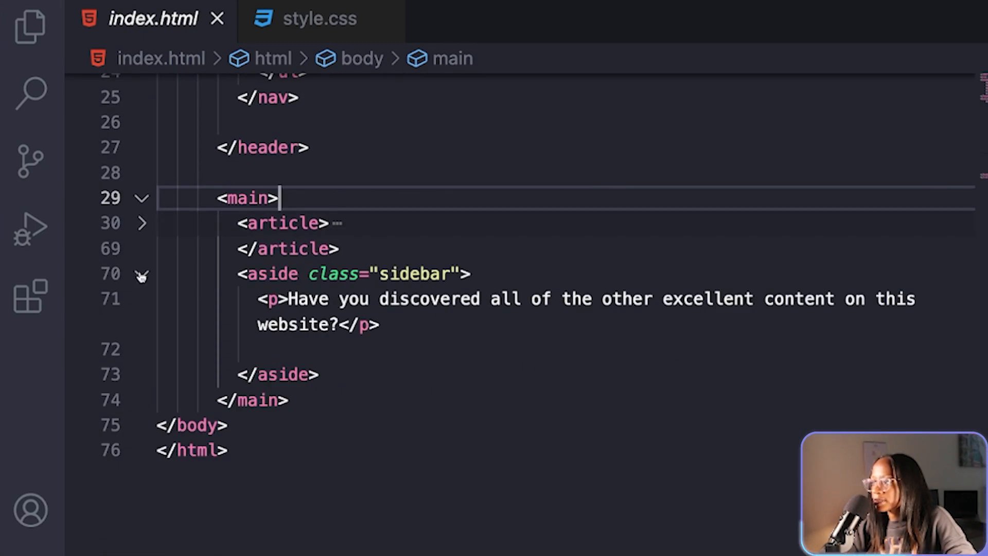
left_click(142, 274)
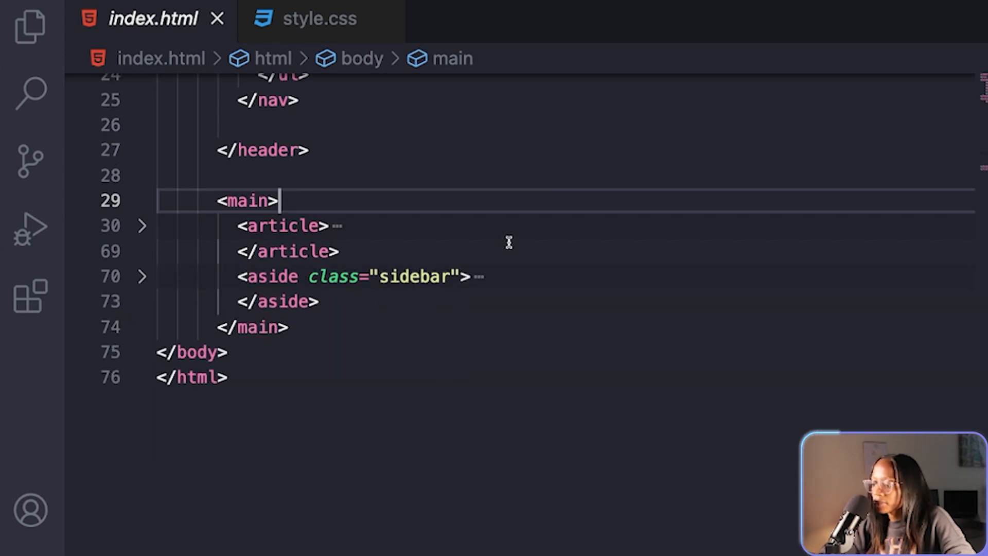
mouse_move(491, 255)
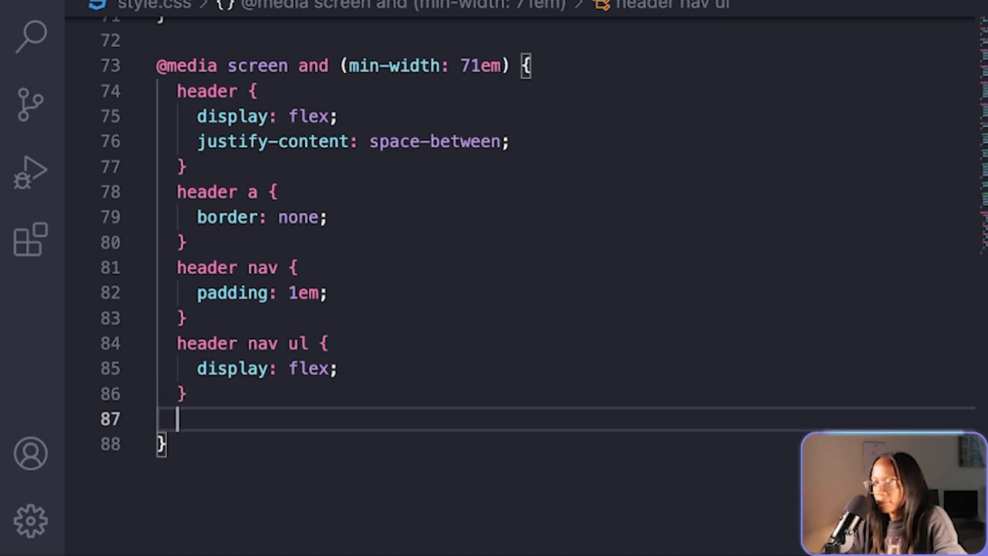
Add 'main { display: grid; grid-template-columns: 1fr 1fr; }' to the 71em media query
type("main {}")
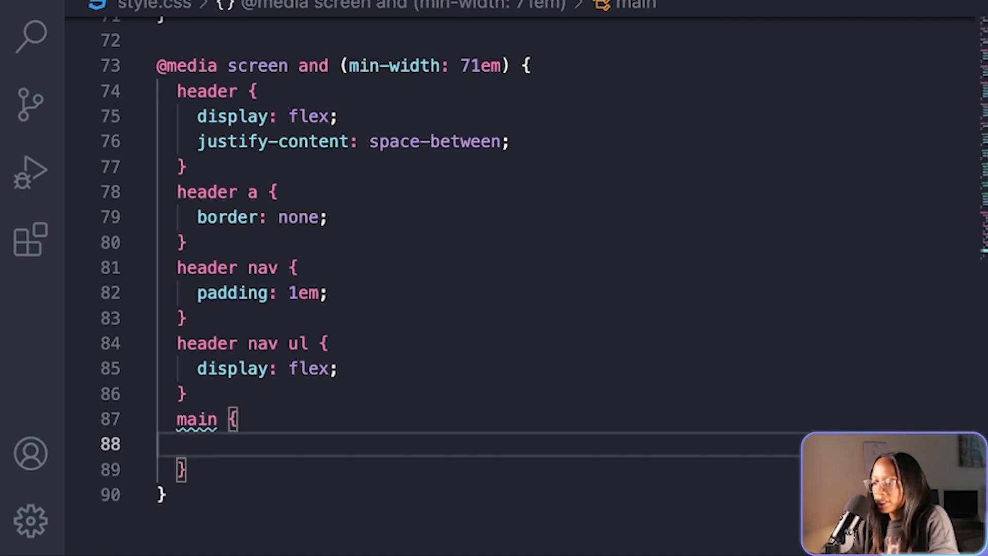
type("display")
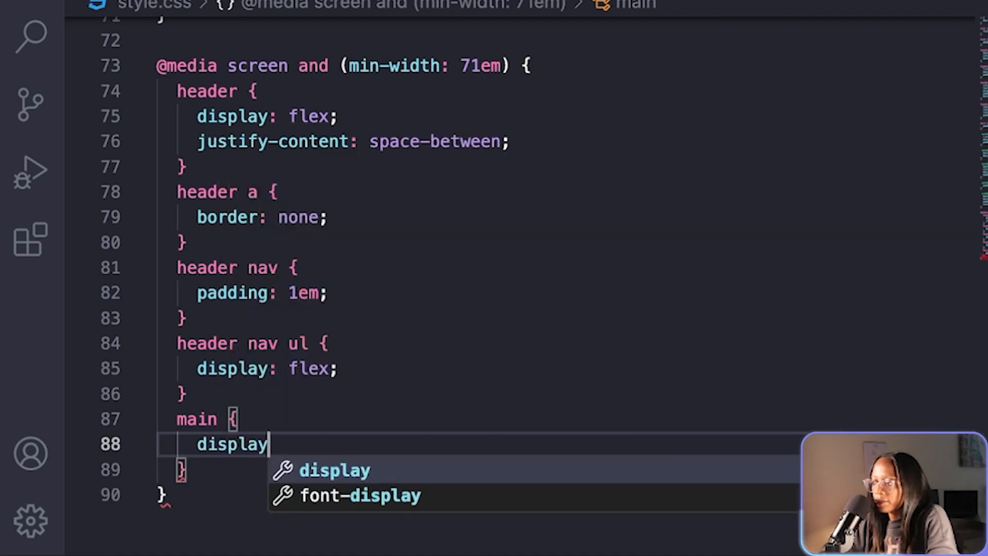
type(": grid;")
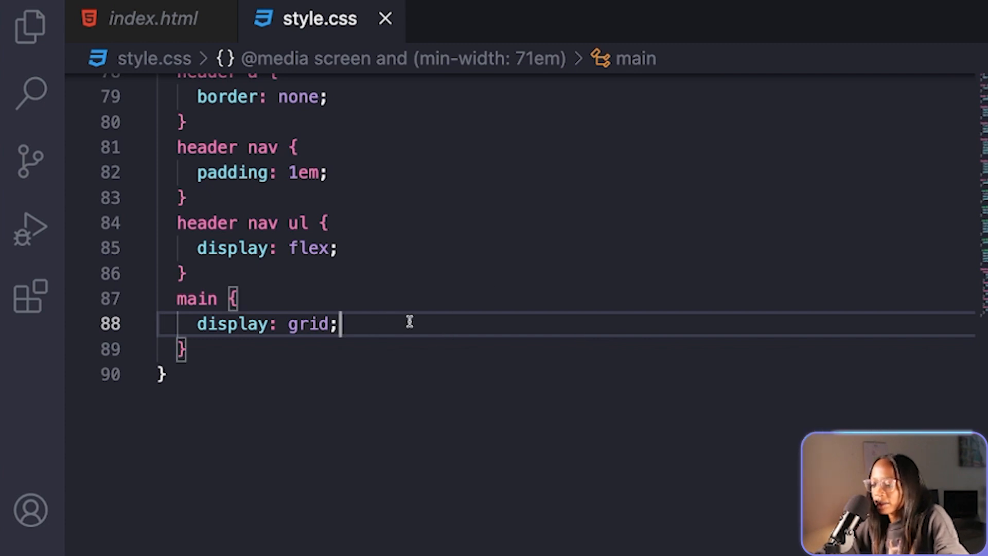
type("grid-template-columns: ;")
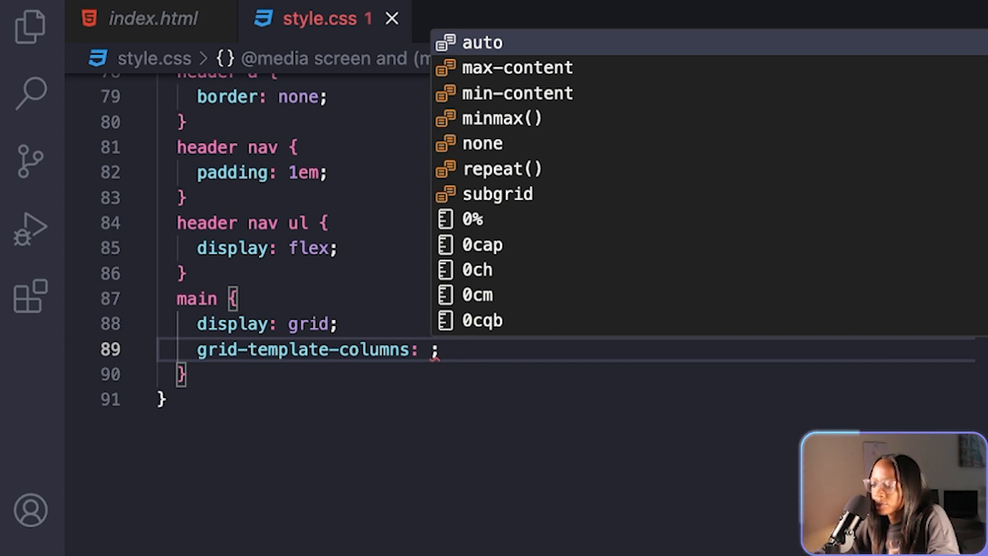
type("1fr 1fr")
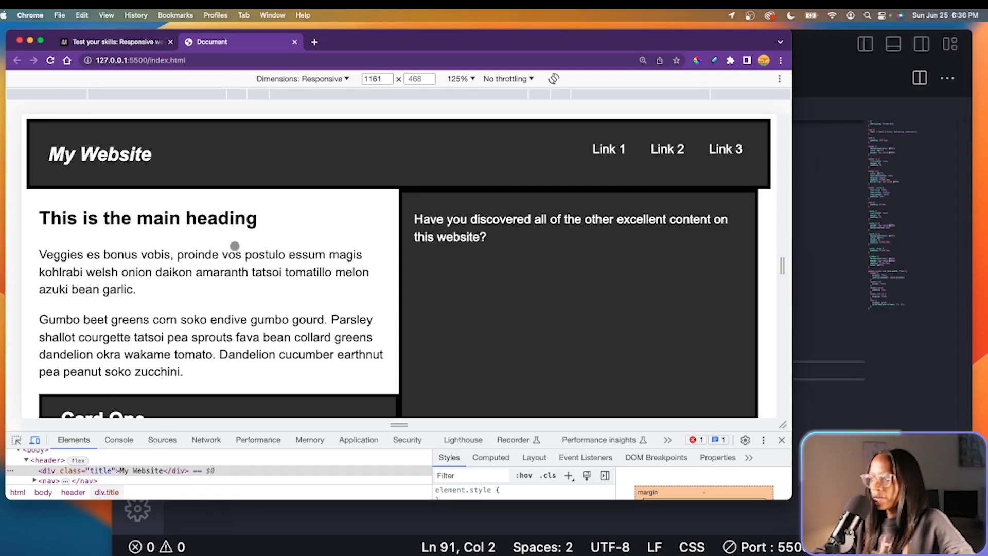
mouse_move(229, 297)
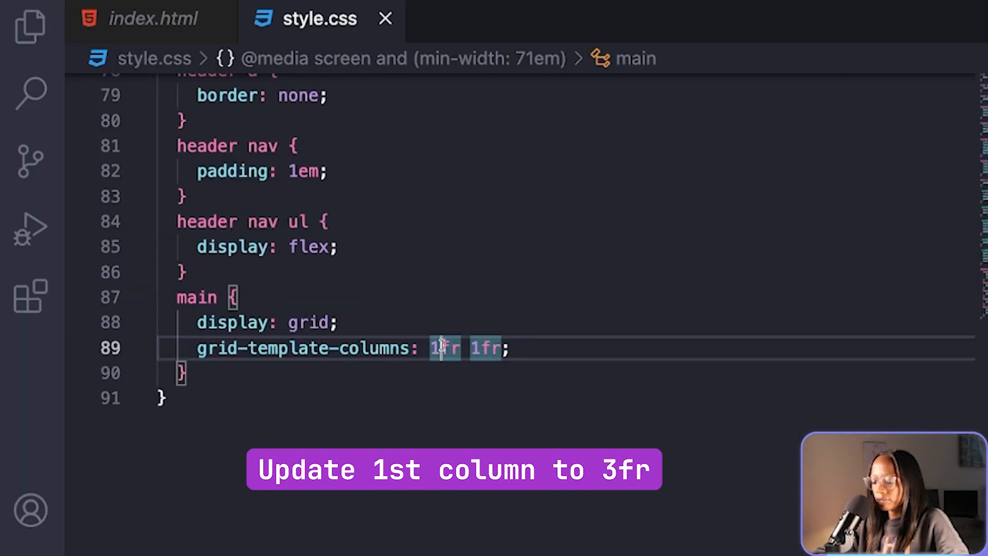
Change main's columns to 3fr 1fr and scroll the desktop-width preview to check article beside sidebar
type("3")
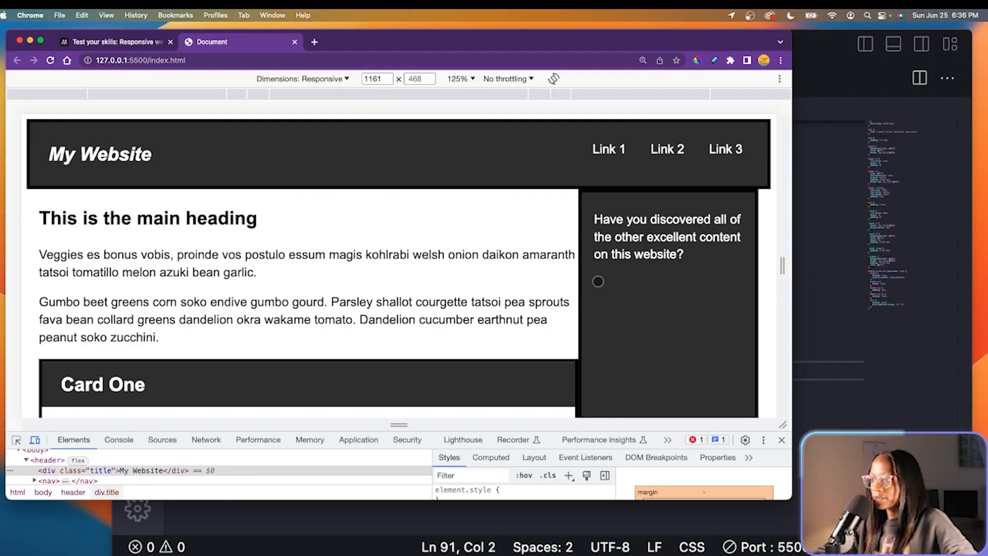
scroll("down", 3)
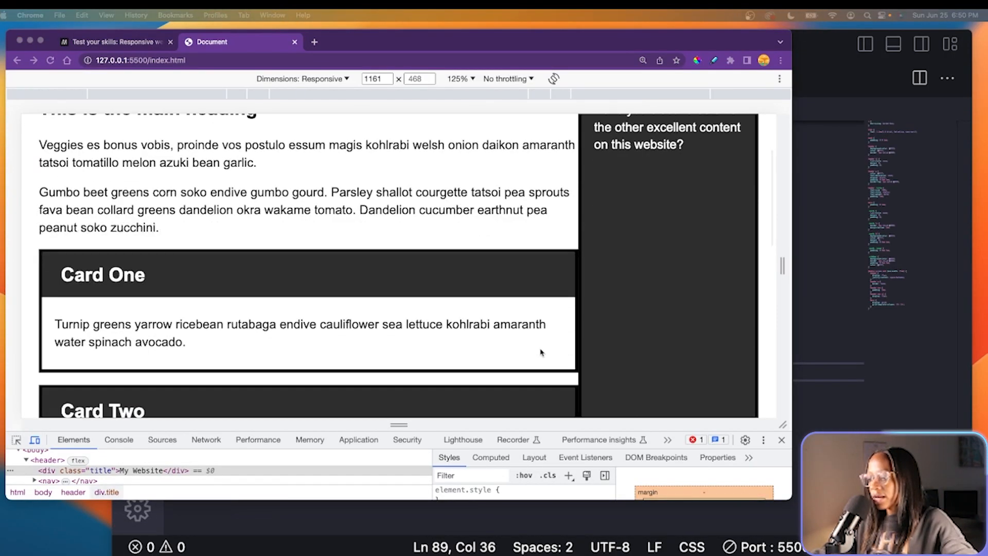
scroll("down", 3)
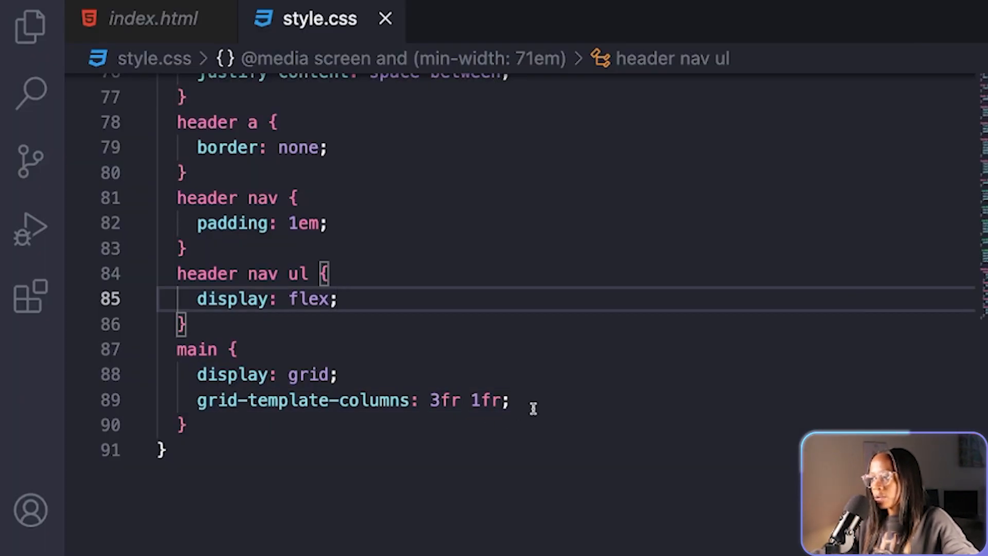
Add gap: 15px to the main grid rule and adjust its margin for the desktop layout
type("ga")
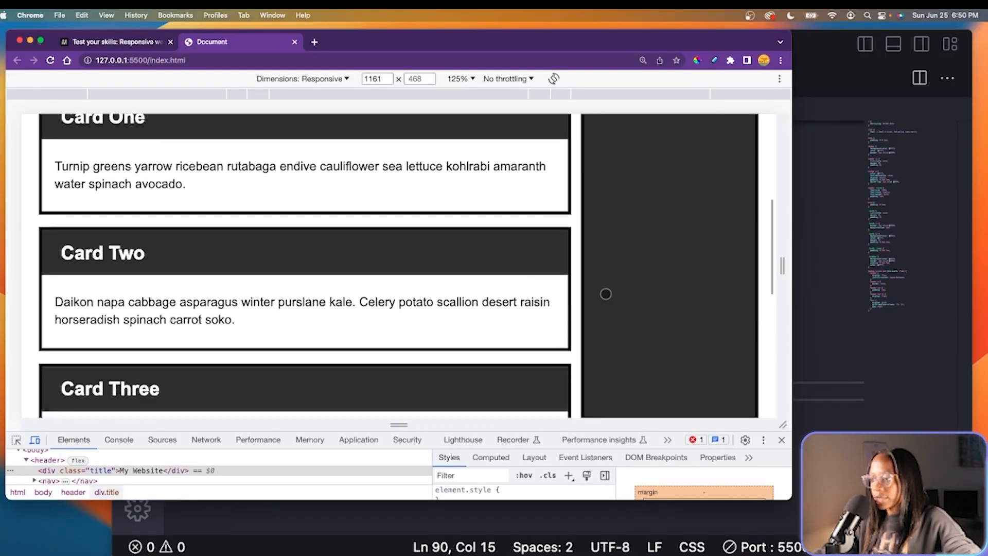
scroll("up", 3)
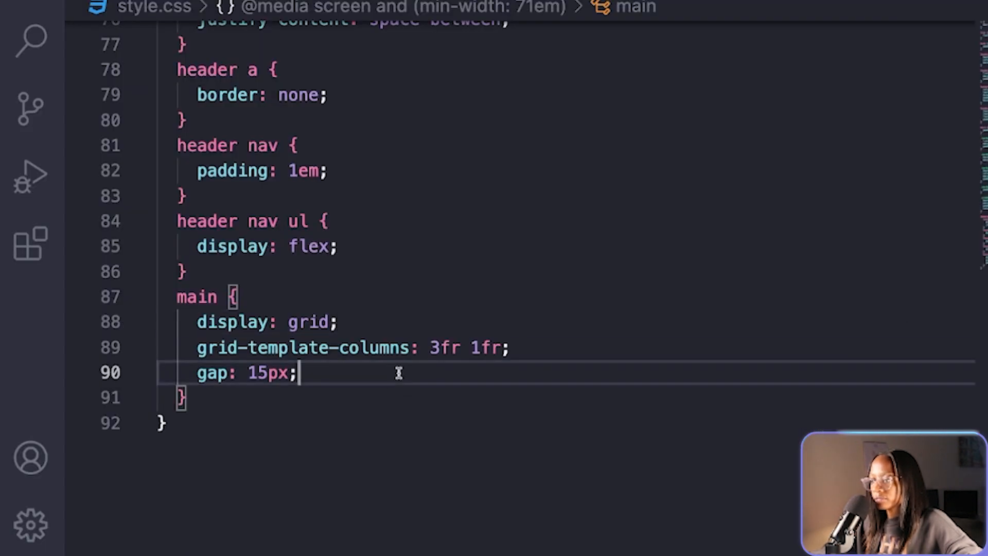
type("margi")
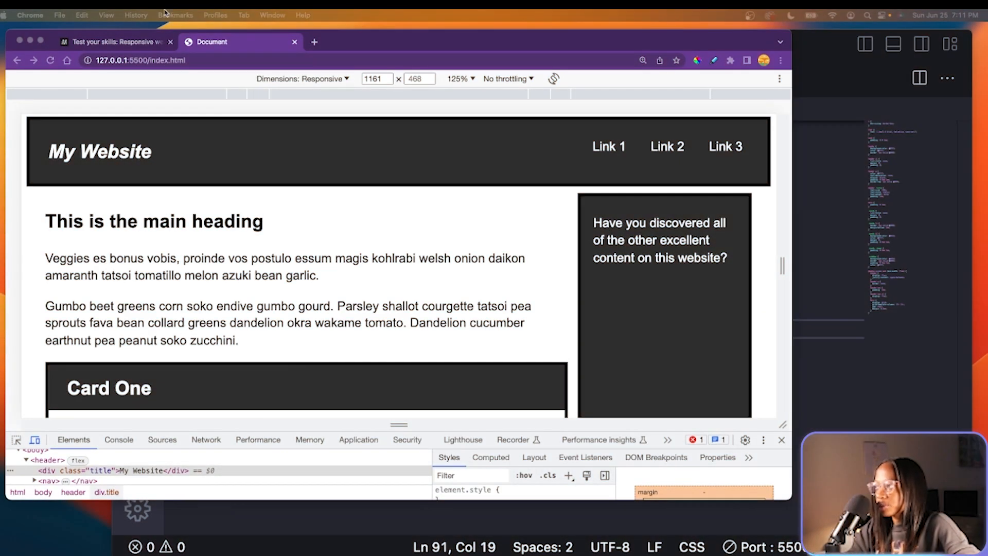
Compare against the MDN target image, then start spacing on the main rule
left_click(113, 41)
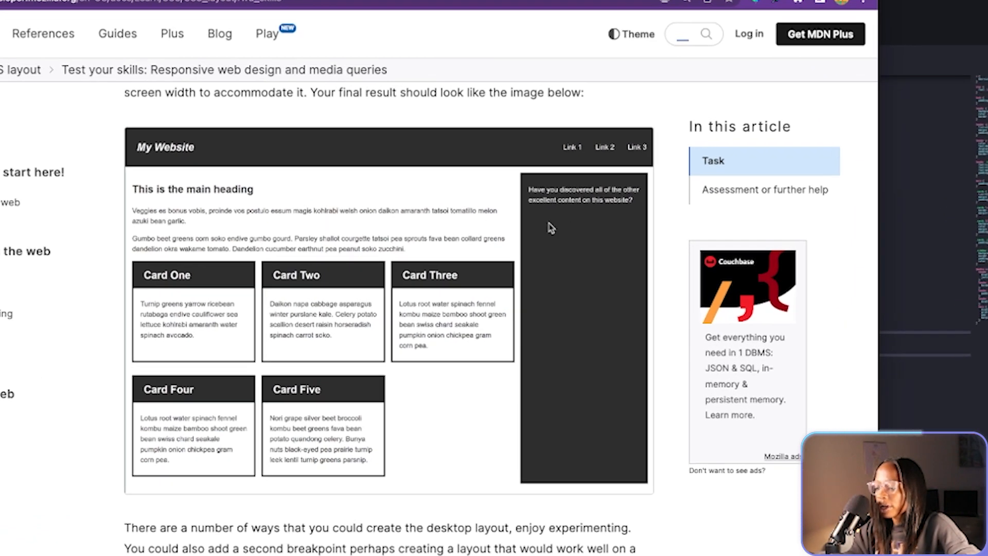
mouse_move(512, 174)
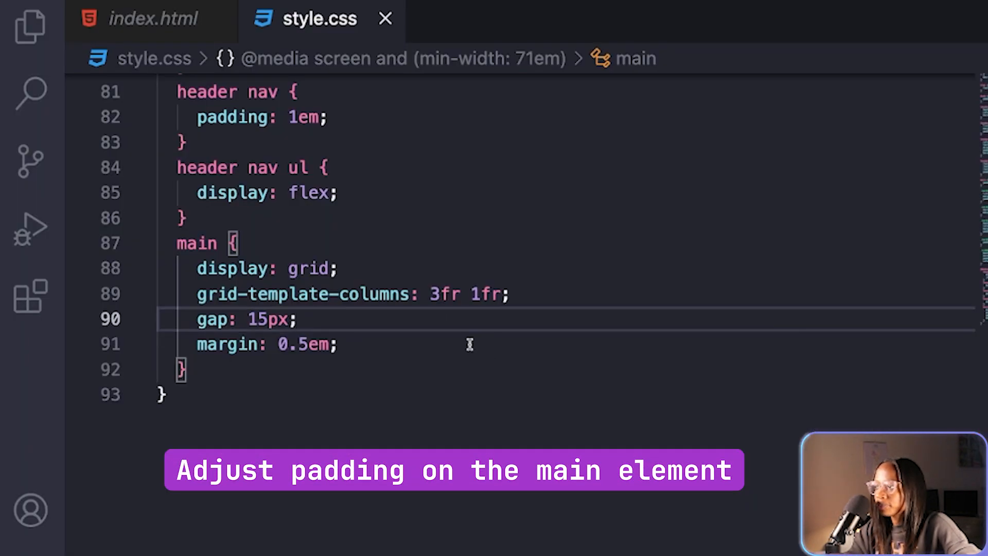
type("padding")
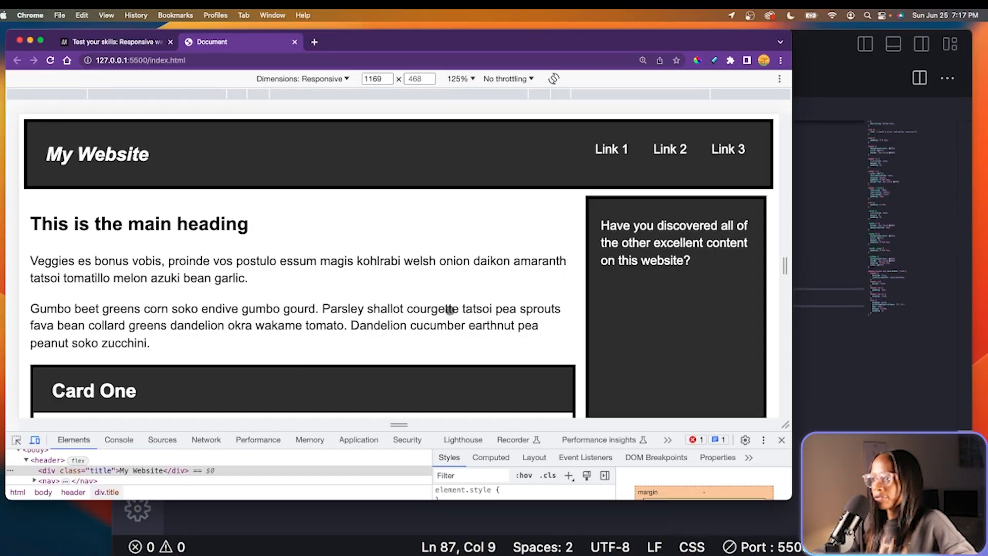
scroll("down", 3)
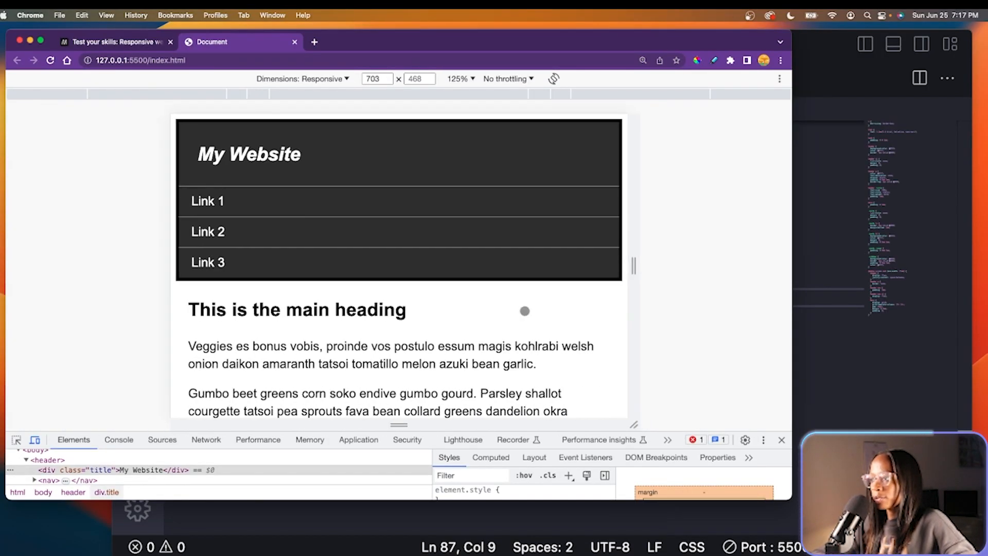
scroll("down", 3)
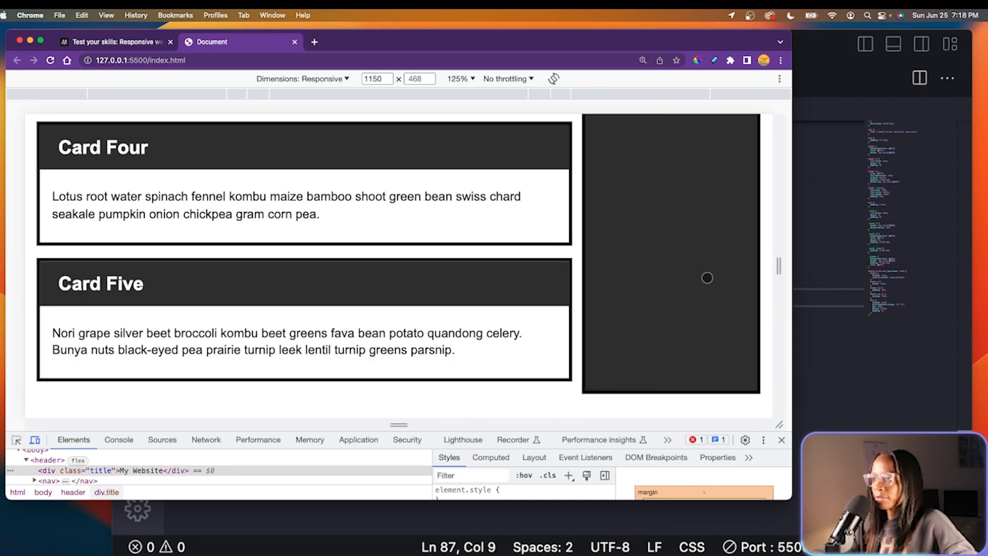
scroll("up", 3)
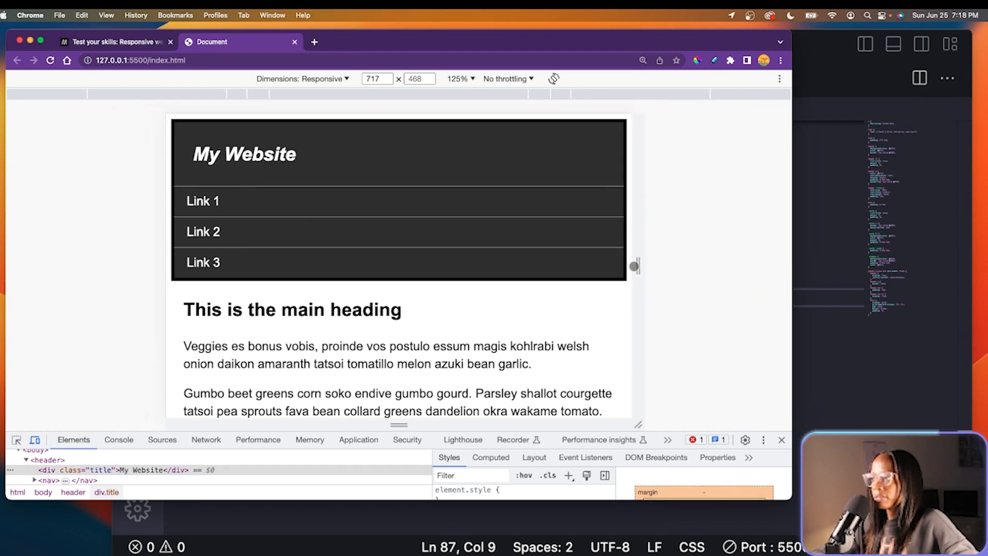
left_click_drag(635, 265, 774, 266)
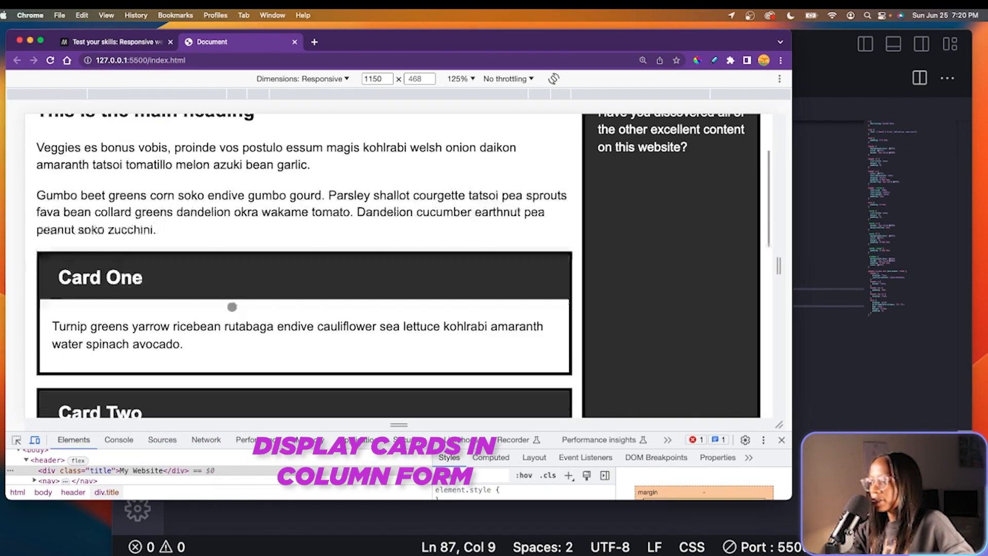
left_click(116, 41)
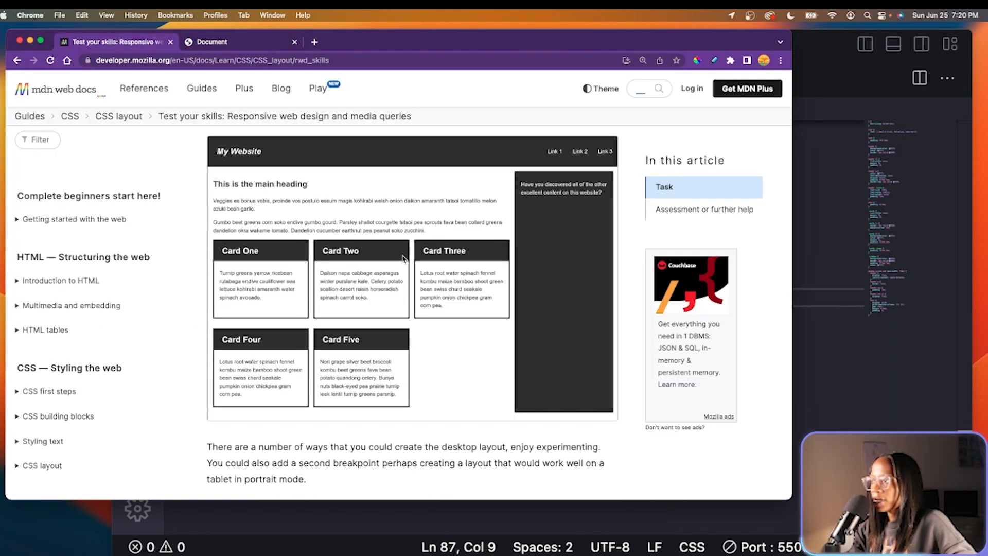
scroll("down", 3)
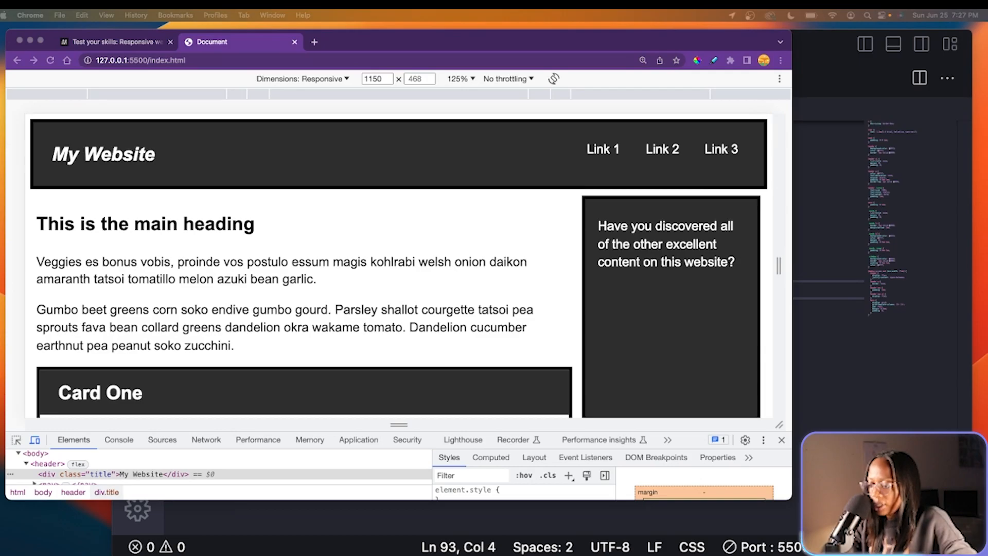
scroll("down", 3)
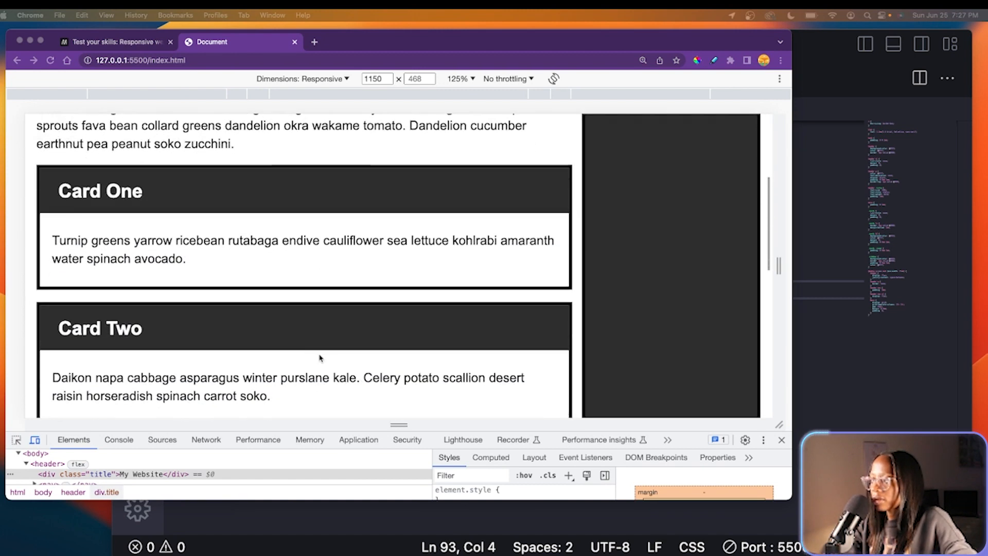
scroll("down", 3)
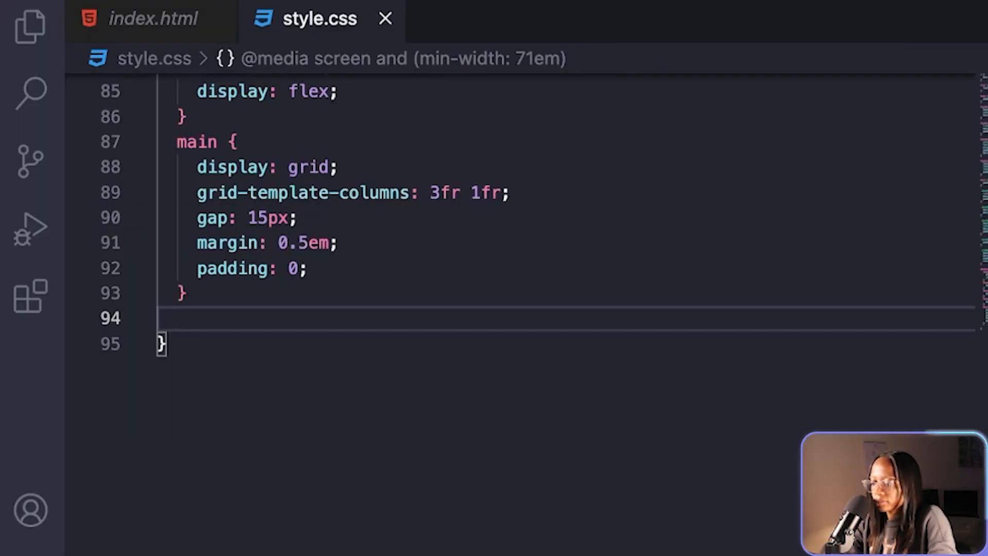
Add an article ul.cards rule with display: grid in the 71em query
type("article ul.cards {")
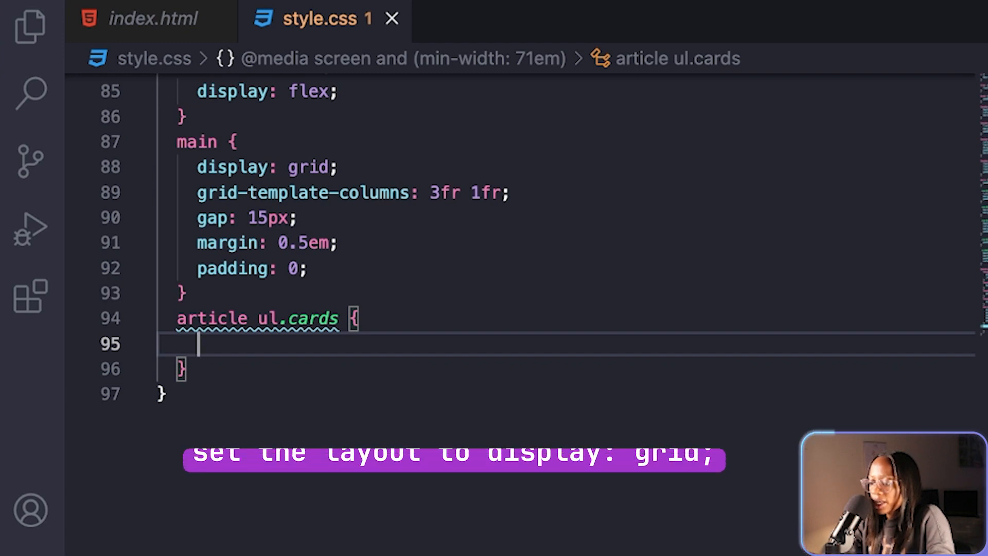
type("displa")
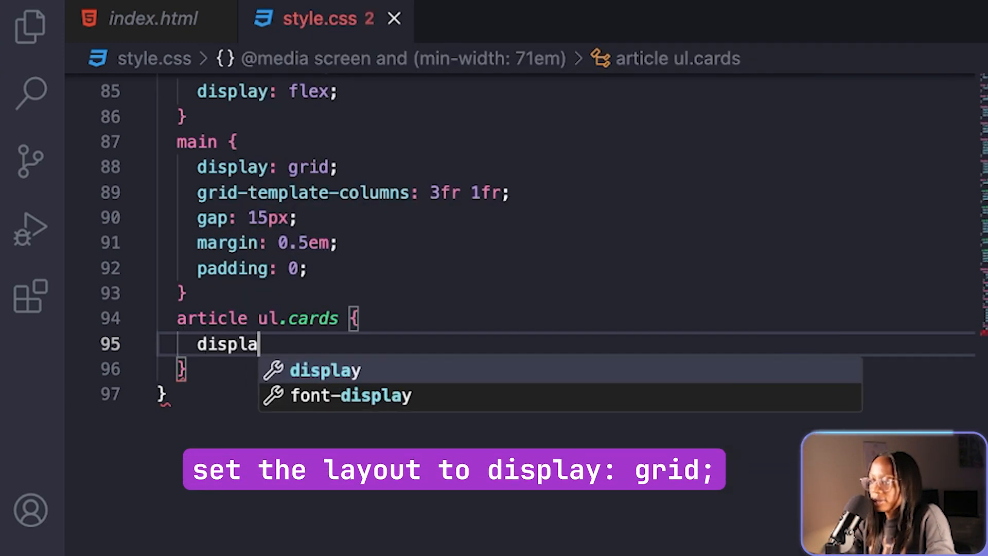
type(": grid;")
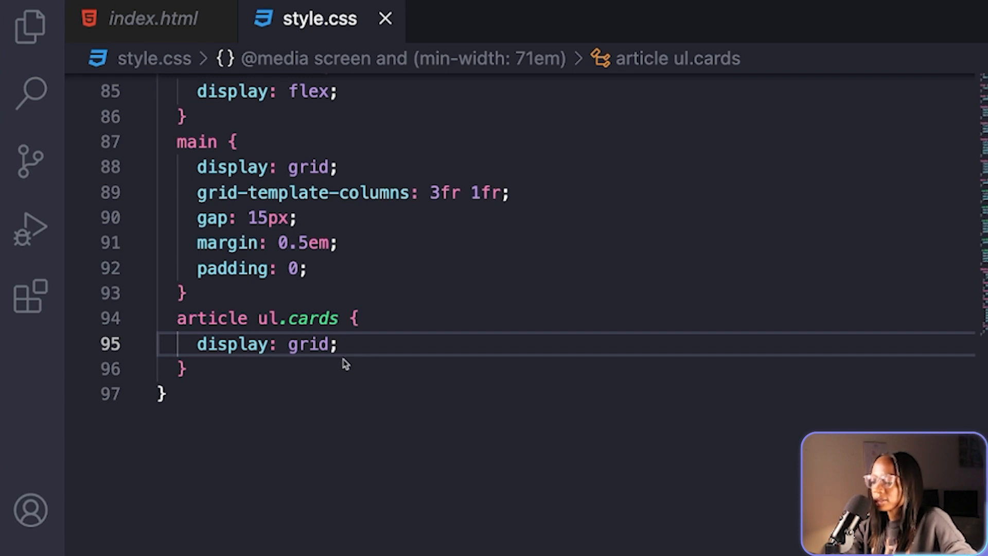
mouse_move(354, 350)
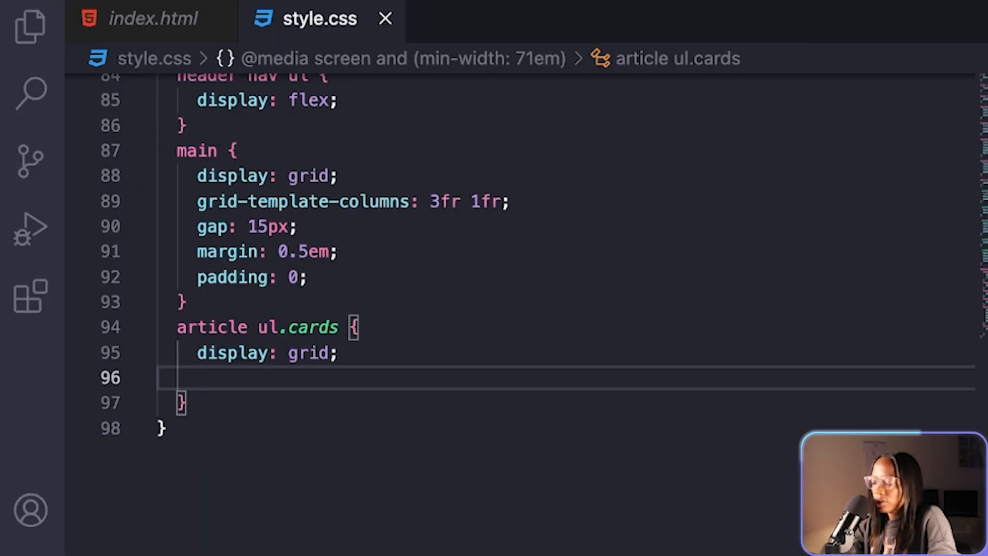
Give the card grid three 1fr columns and begin a gap property
type("grid-template-columns: ;")
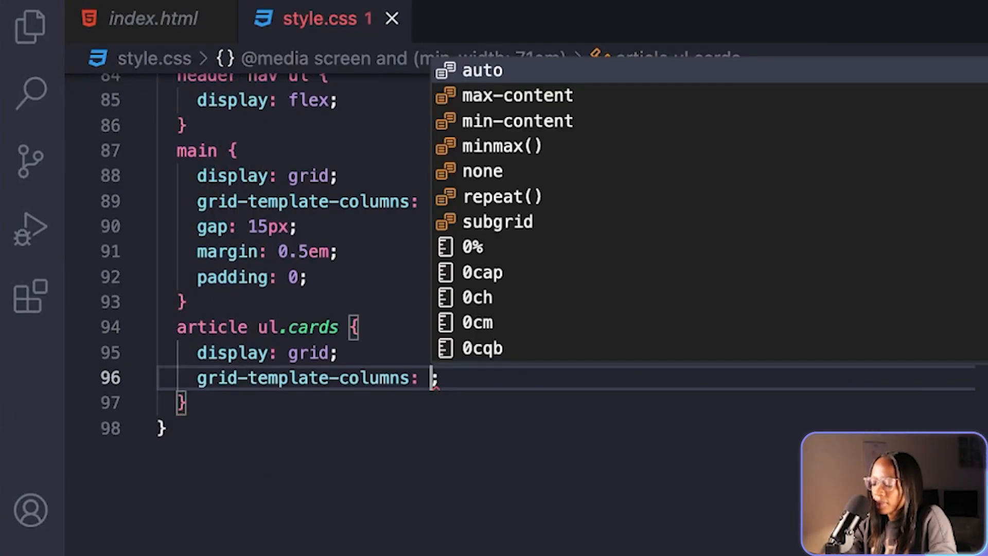
type("1fr 1fr")
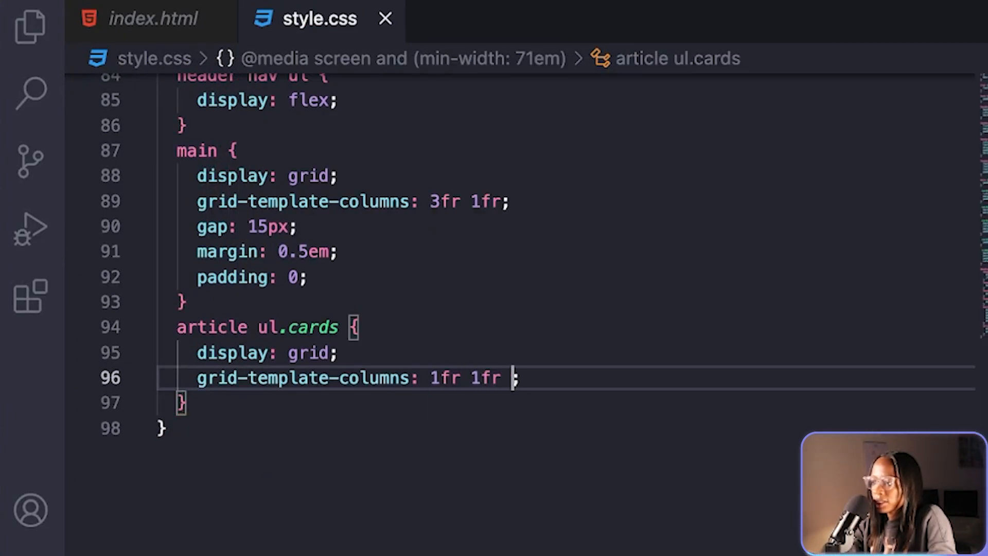
type("1fr")
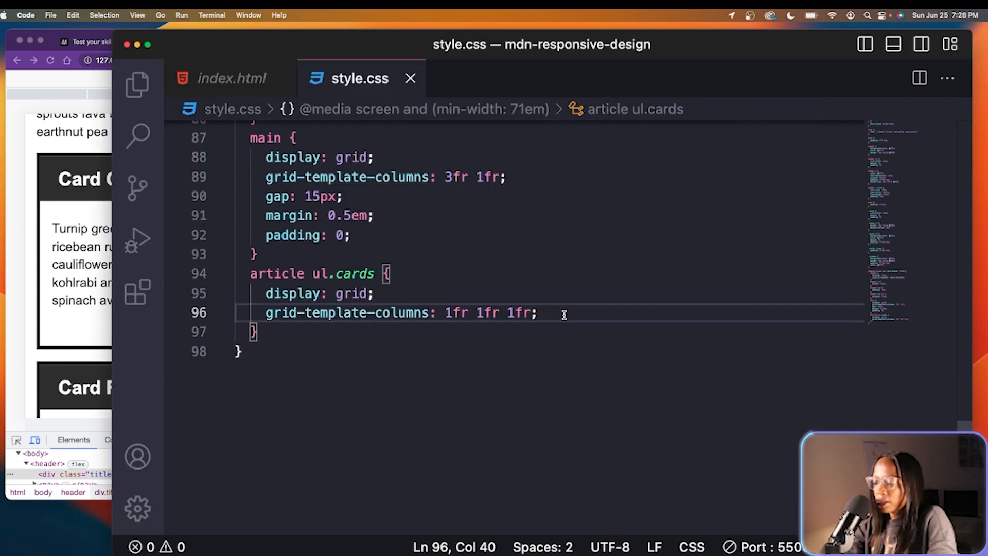
type("gap")
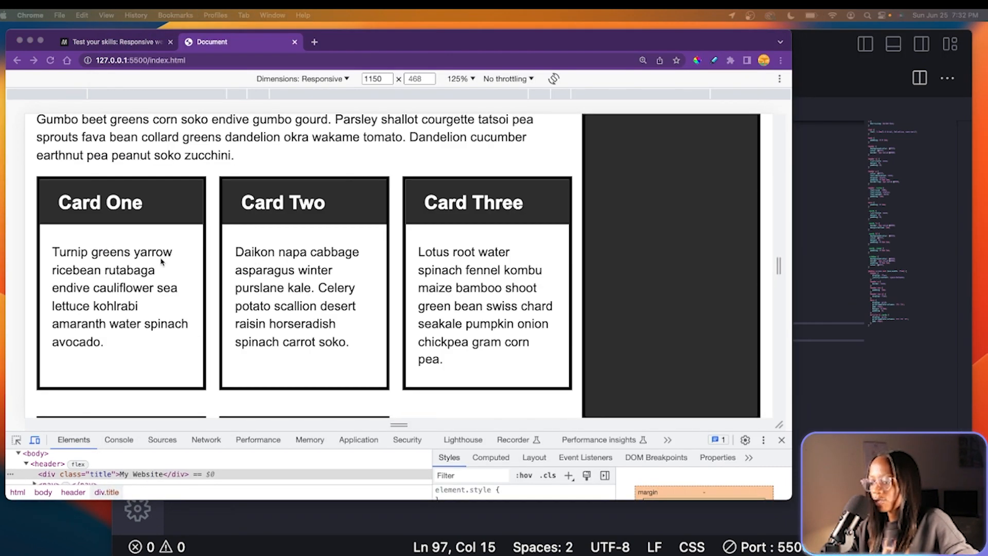
mouse_move(810, 307)
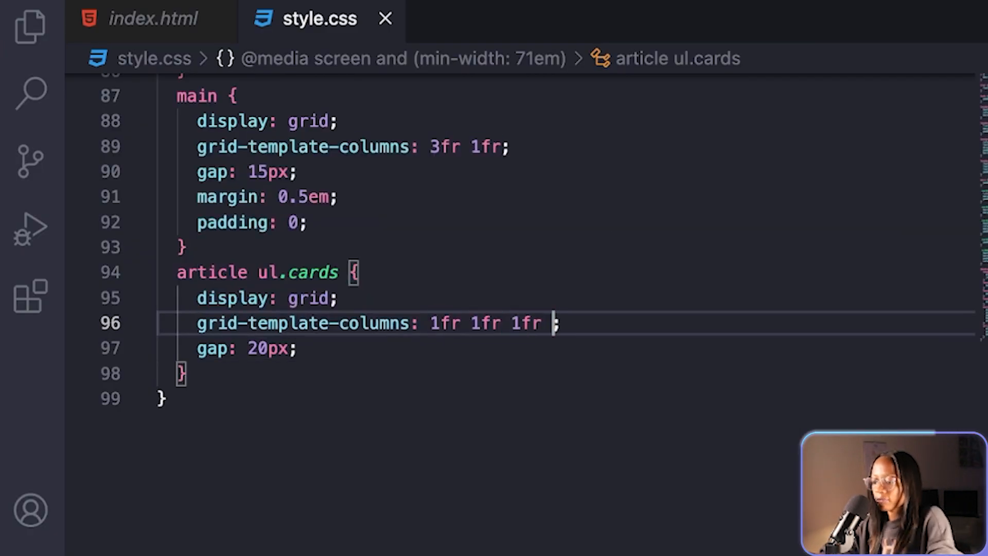
Try a fourth 1fr card column, then remove it again
type("1fr")
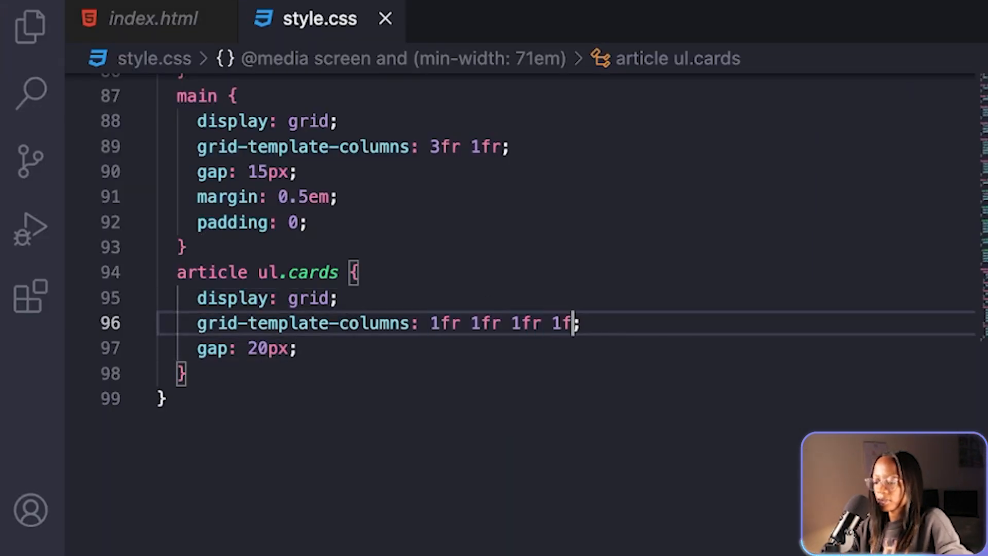
key("Backspace")
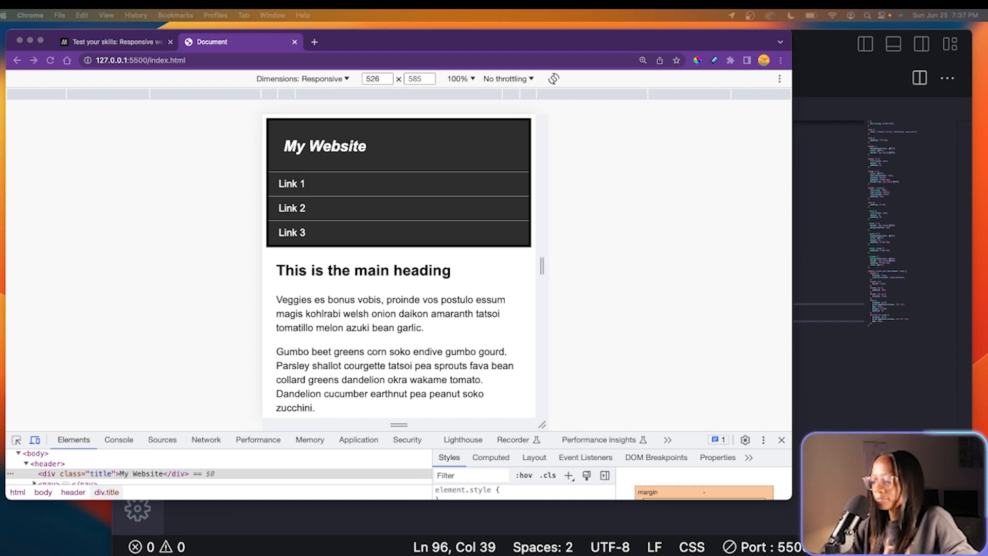
type("768")
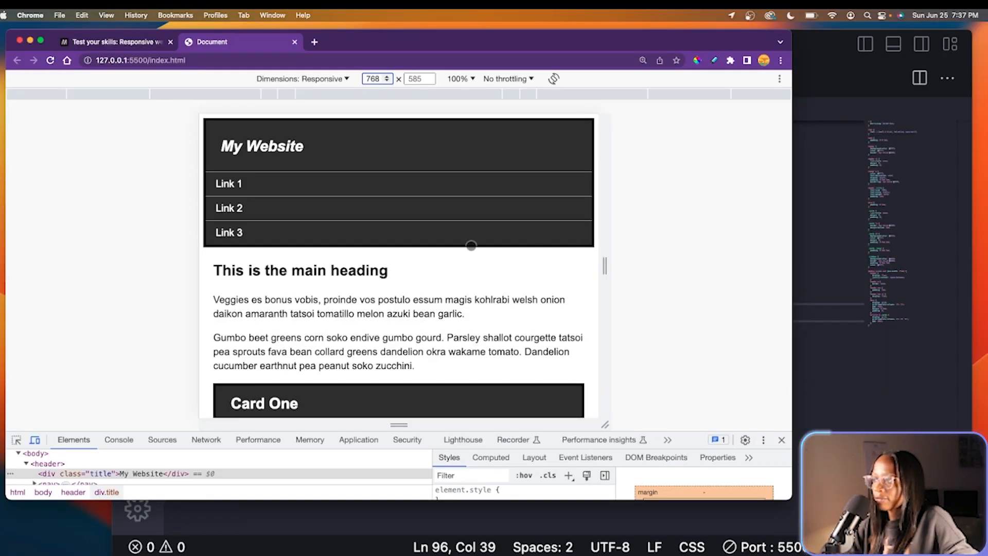
scroll("down", 3)
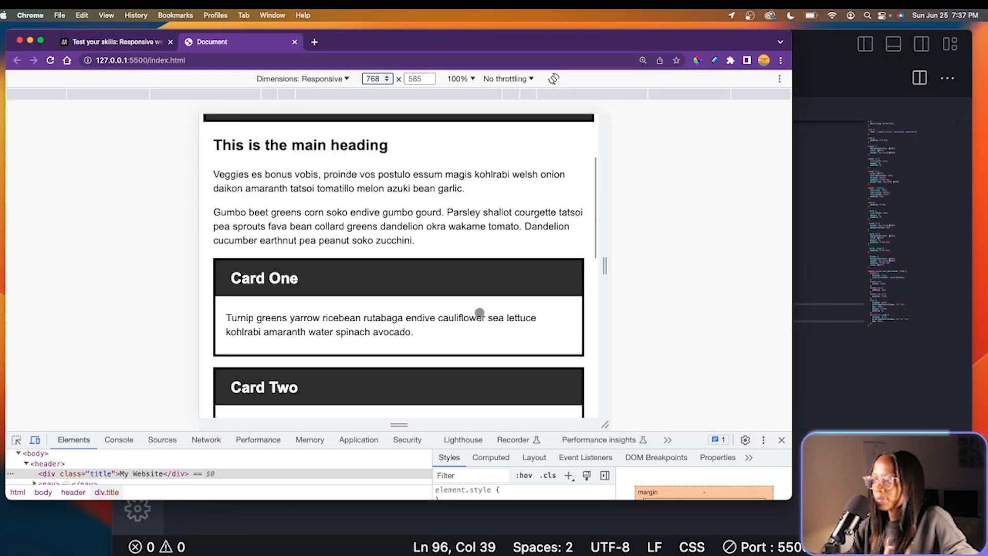
scroll("down", 3)
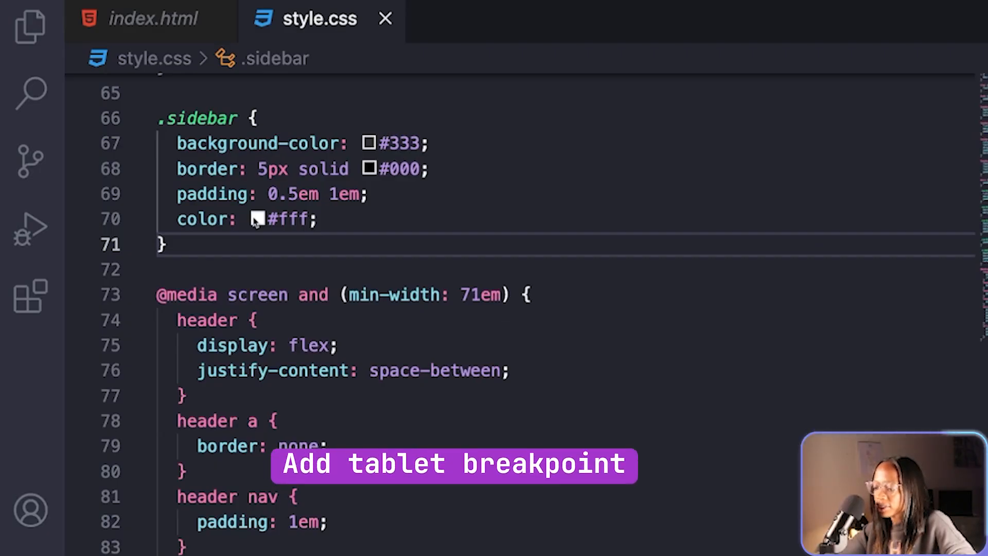
key("Enter")
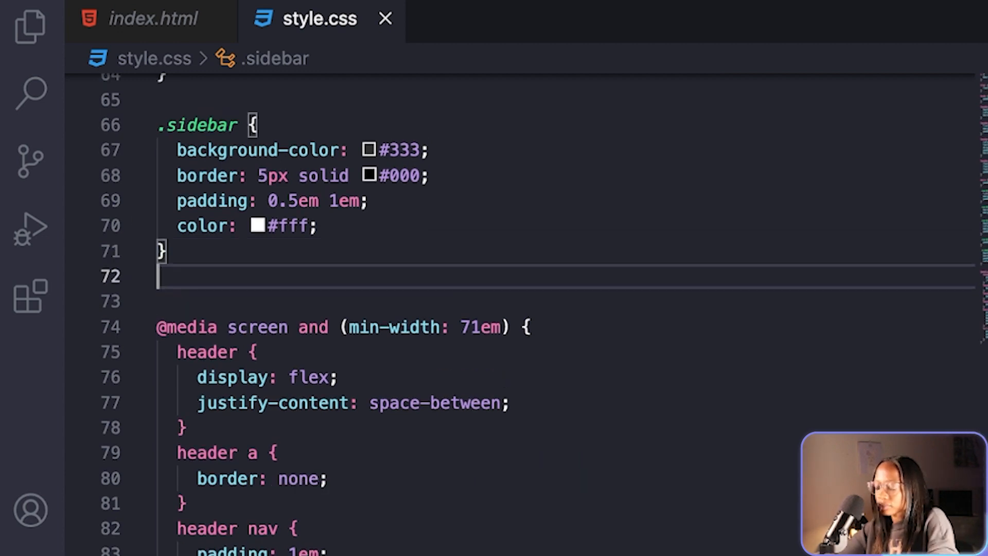
type("@media s")
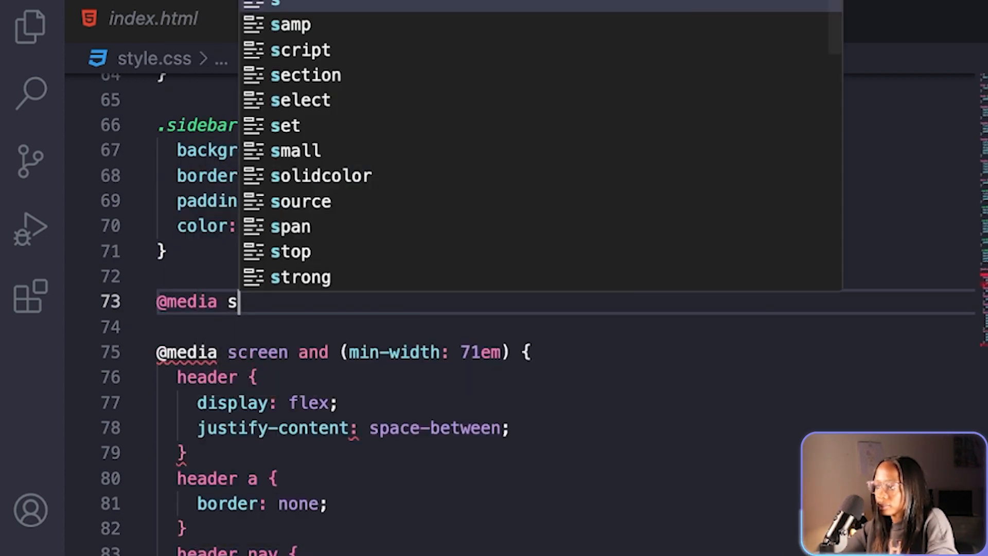
type("creen and")
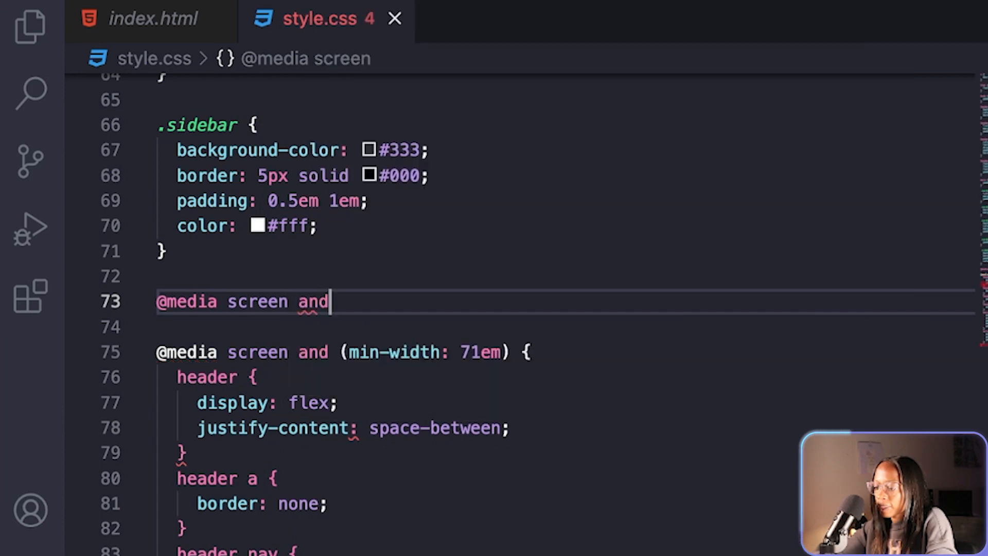
type("(min")
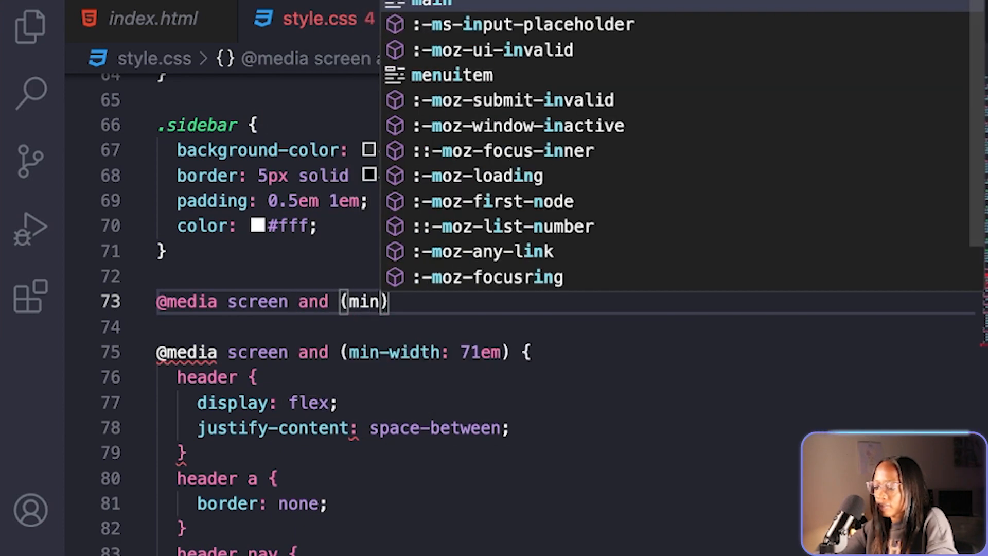
type("-wid")
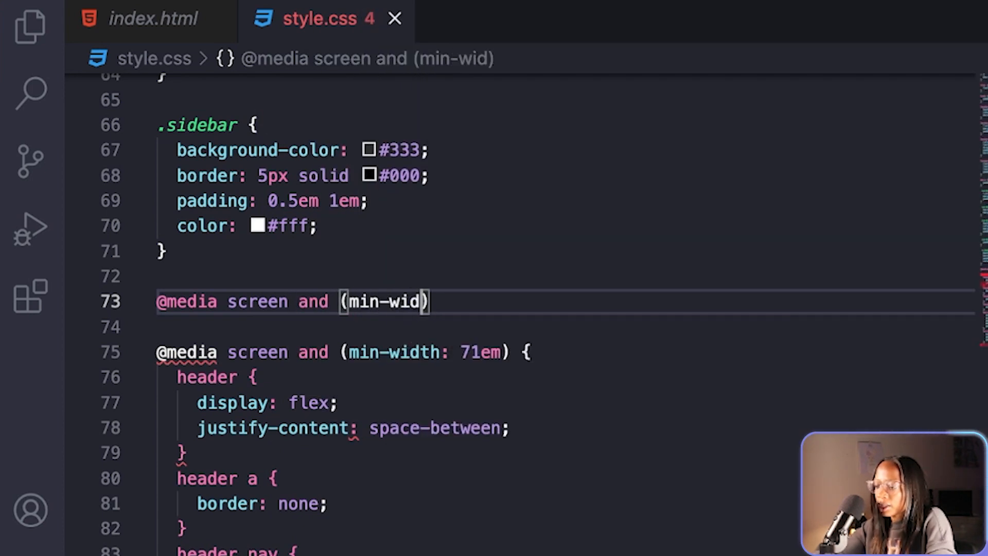
type("th:")
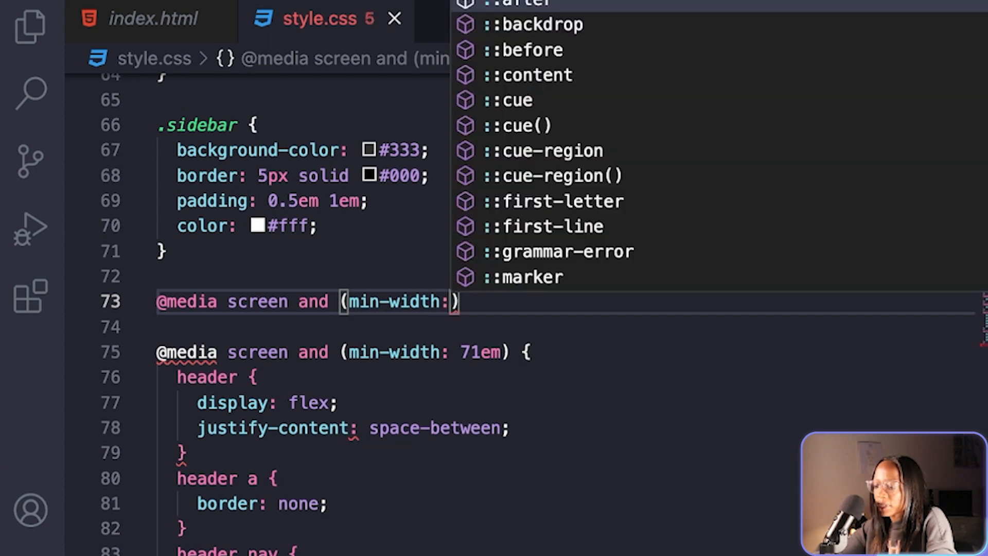
type("48")
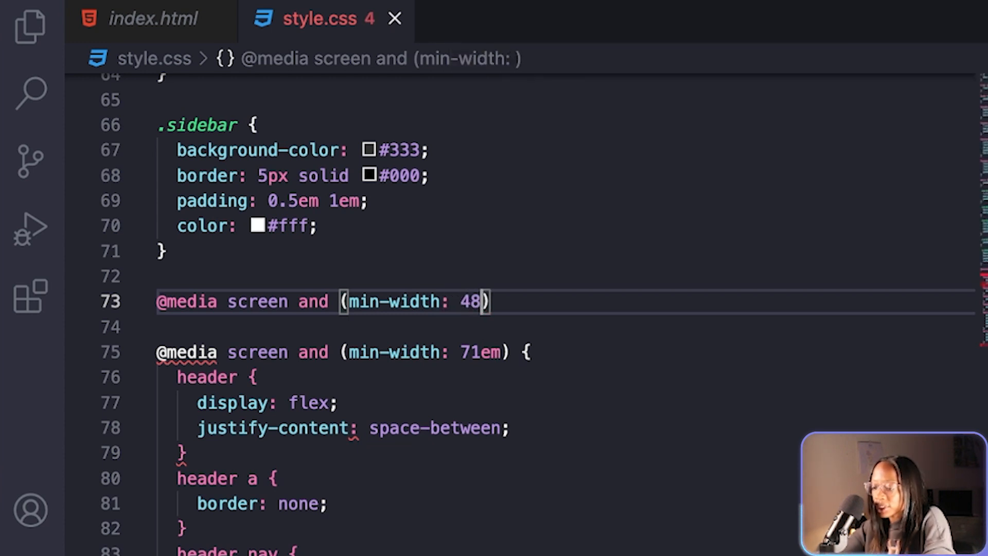
type("em")
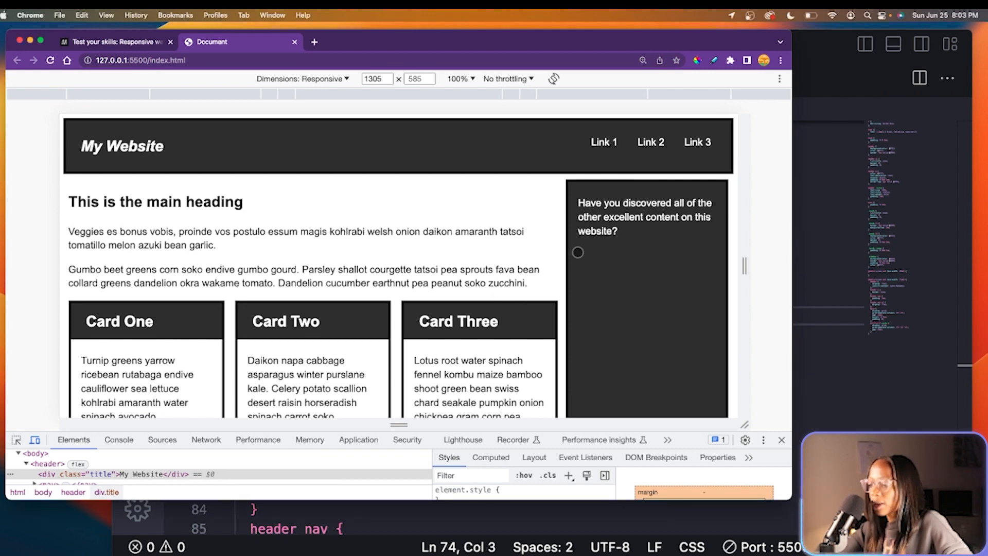
Scroll the 1305px preview to review the desktop layout
scroll("down", 3)
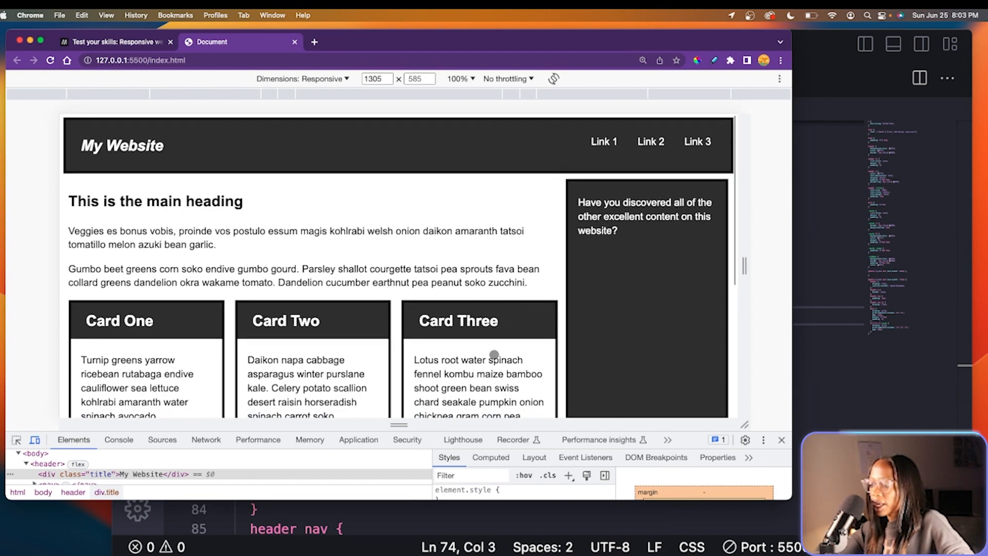
scroll("down", 3)
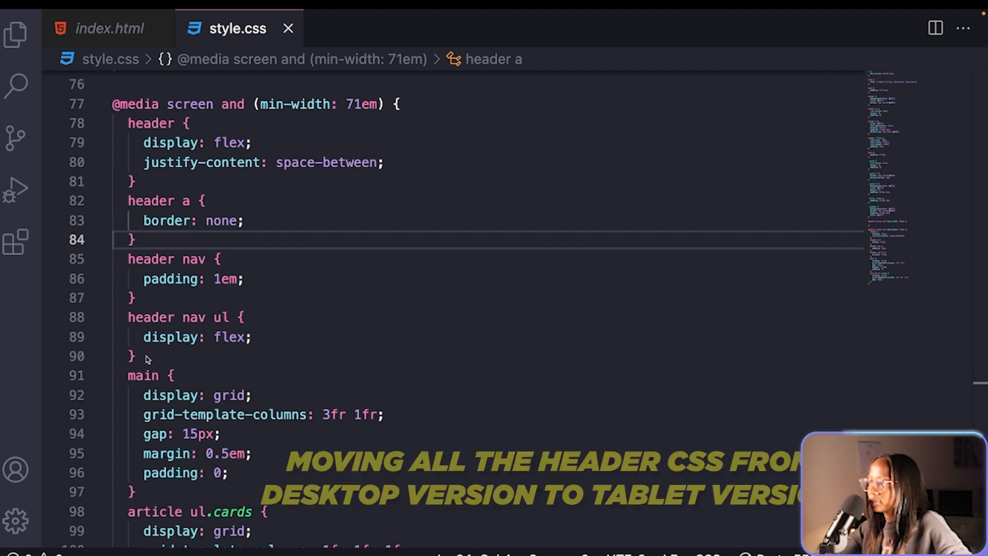
Select the header rules in the 71em query to move them into the 48em query
left_click_drag(113, 122, 132, 356)
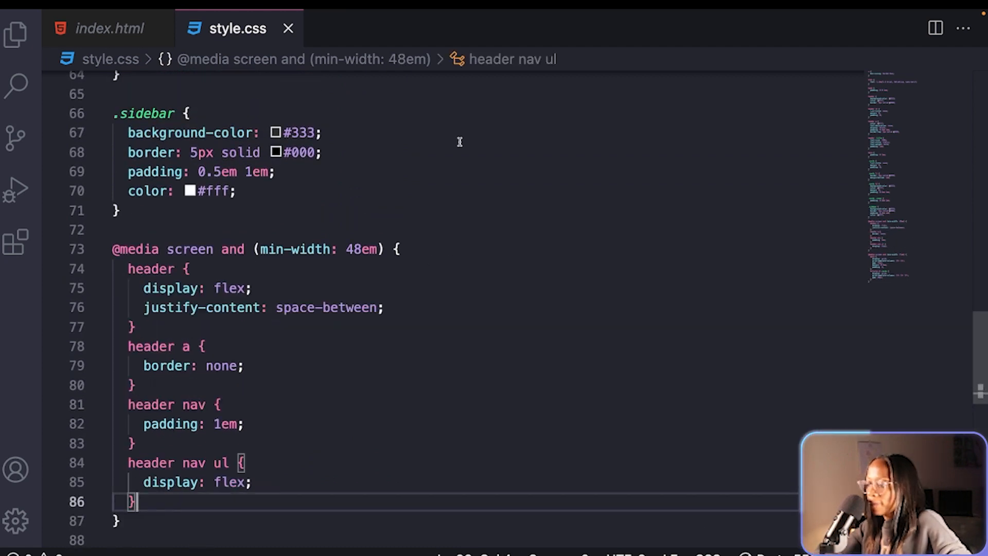
scroll("down", 3)
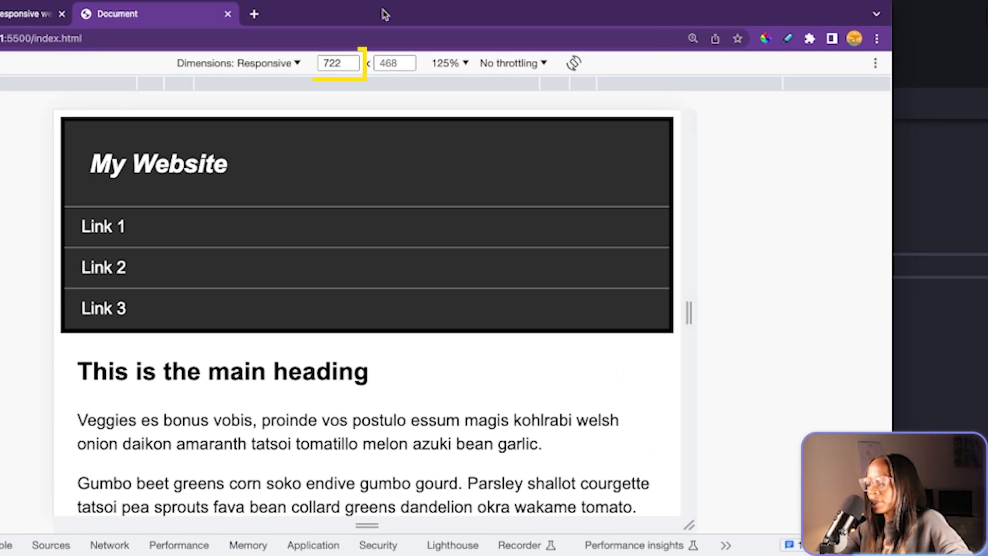
Preview the page at 768px wide and scroll through the header and cards
type("768")
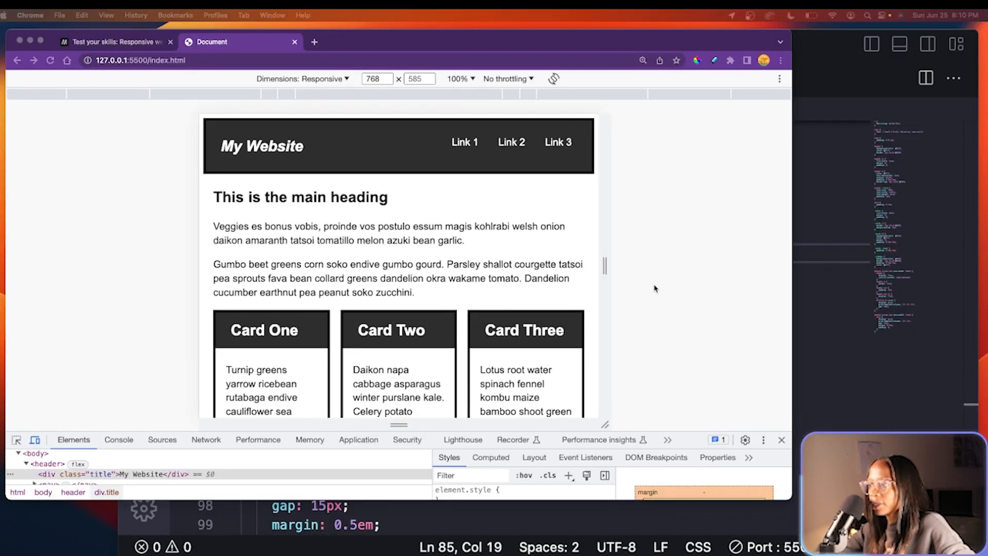
scroll("down", 3)
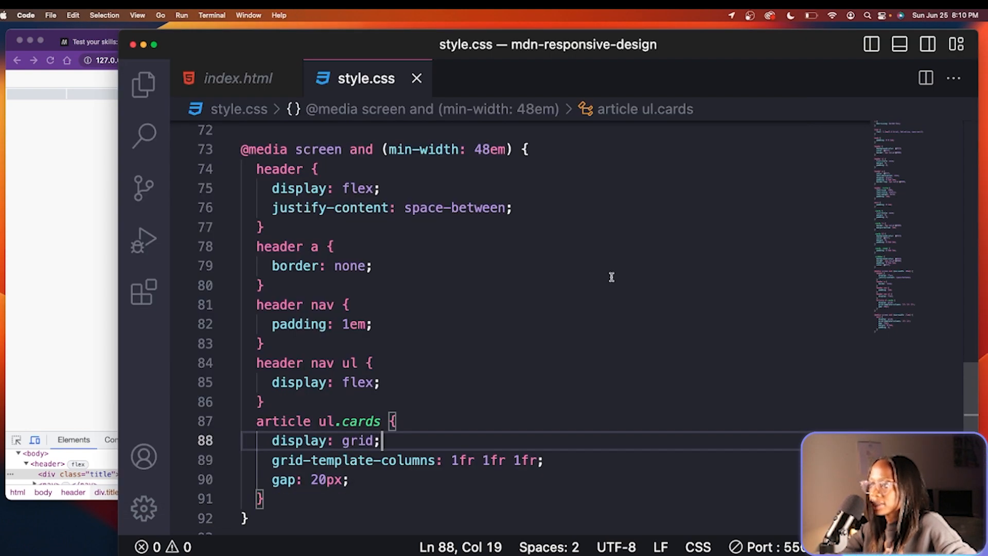
Delete one 1fr so the 48em card grid has two columns
scroll("down", 3)
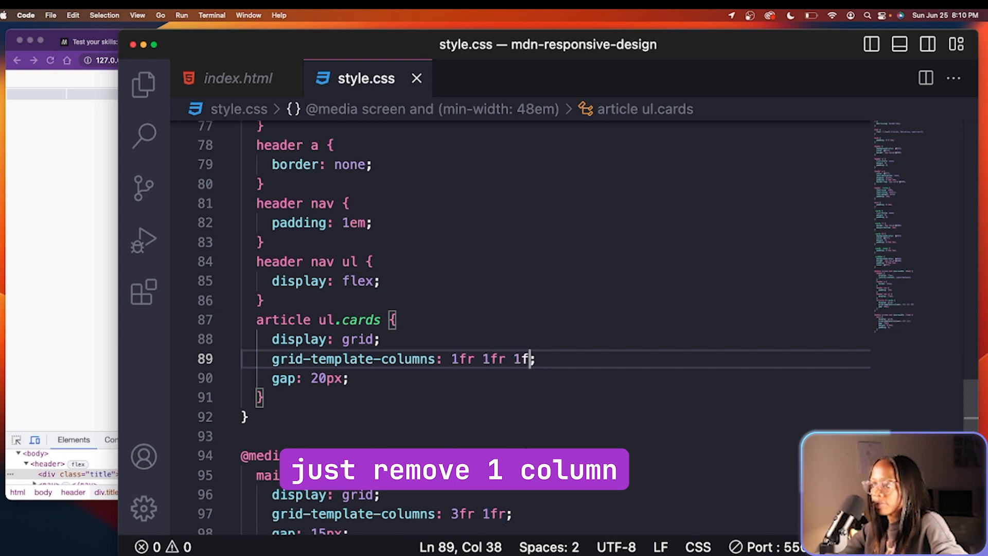
key("Backspace")
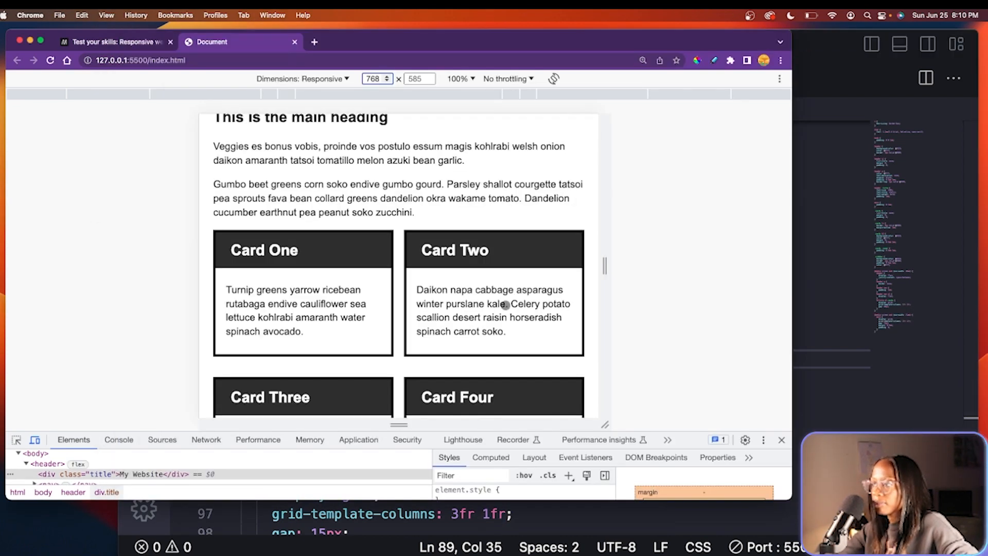
Scroll the 768px preview of two-column cards, then resize the viewport
scroll("down", 3)
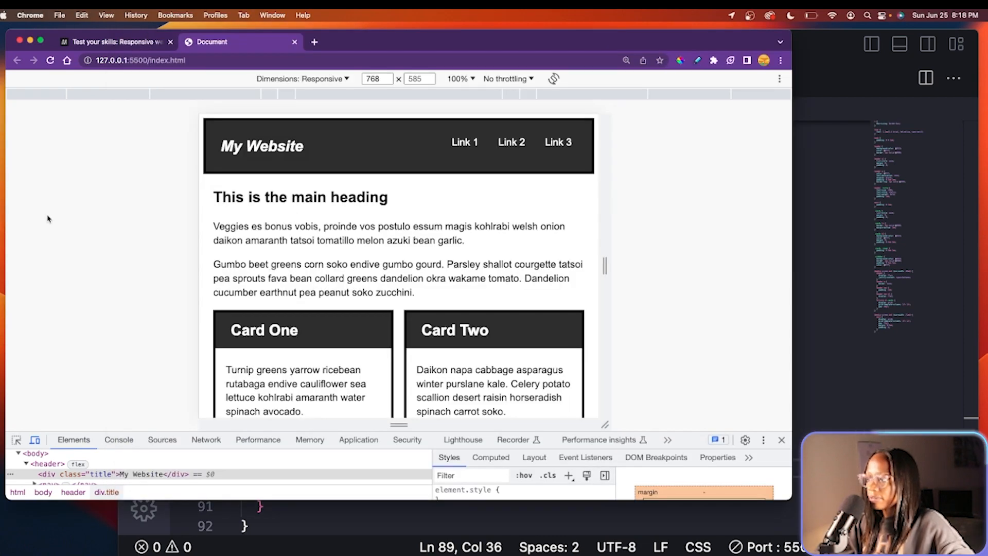
mouse_move(646, 261)
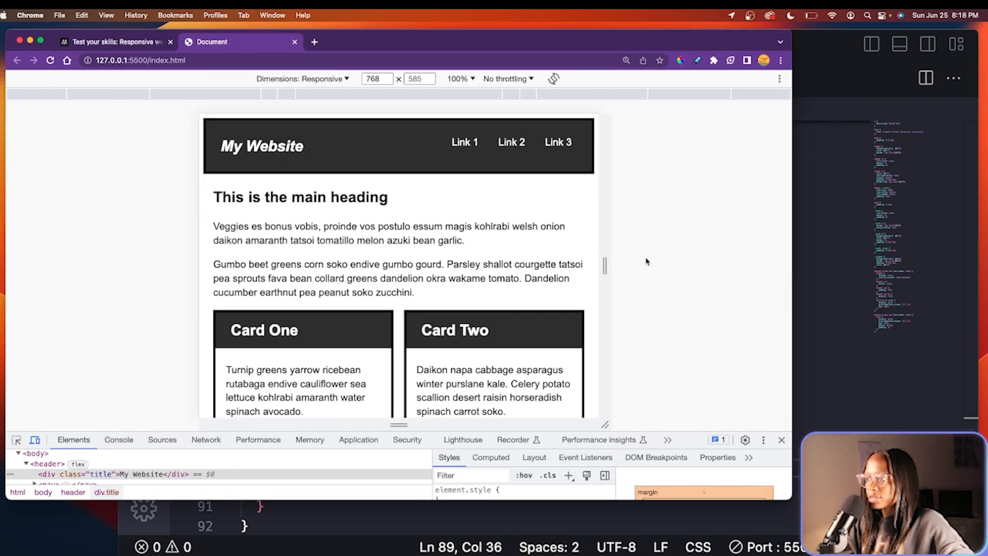
left_click_drag(604, 266, 723, 266)
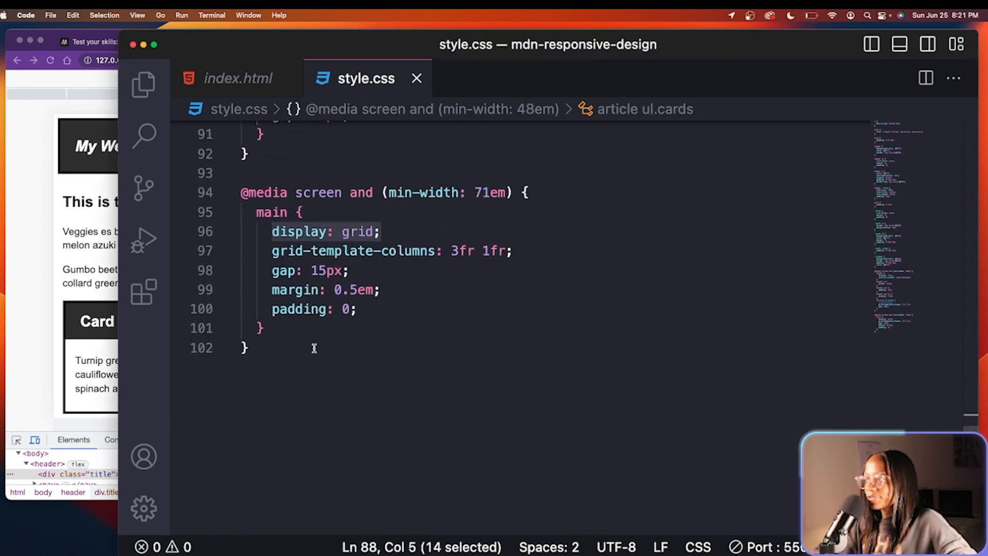
Start an article ul.cards rule with grid-template-columns in the 71em query
key("Enter")
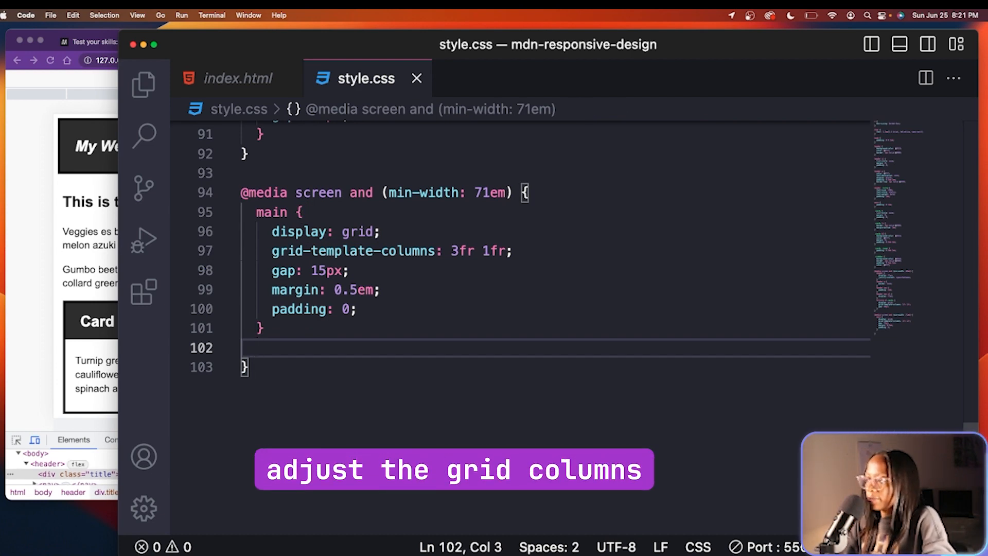
type("article ul.card")
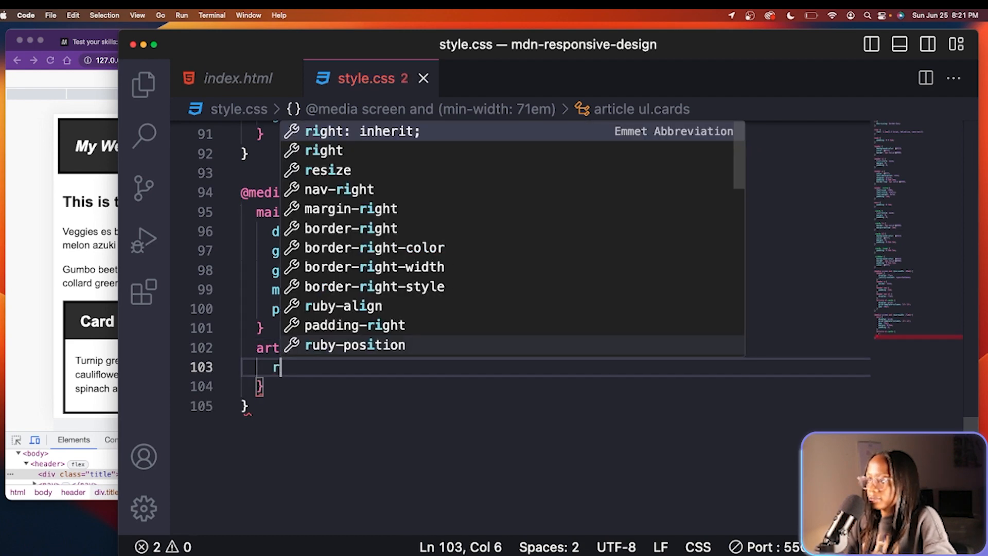
type("grid-templa")
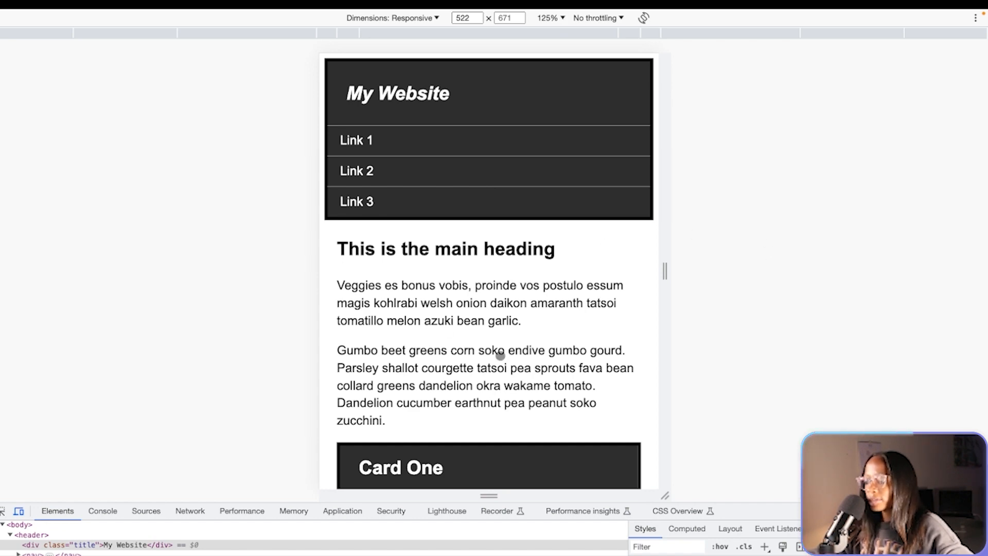
Scroll down the 904px-wide preview past the one-row header and two-per-row cards to the sidebar box
scroll("down", 3)
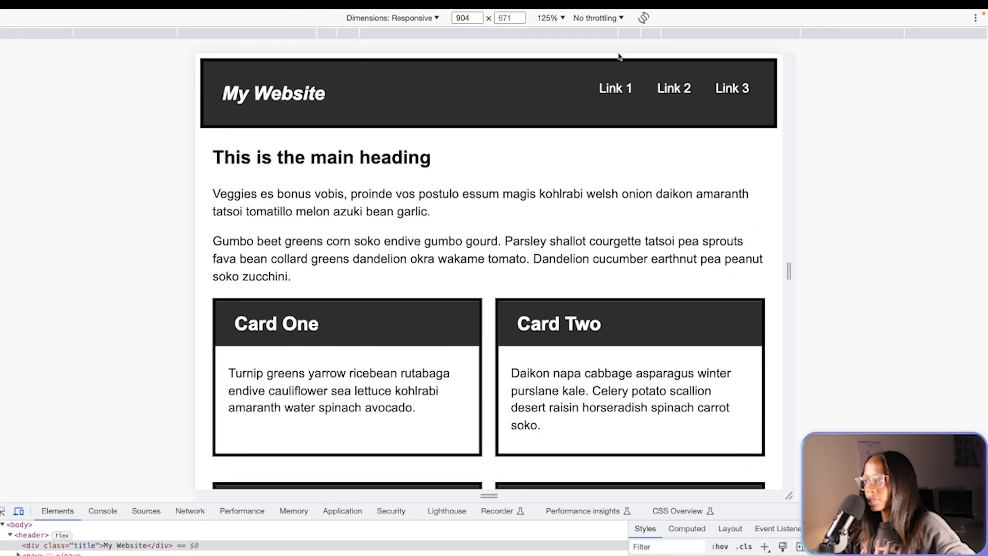
scroll("down", 3)
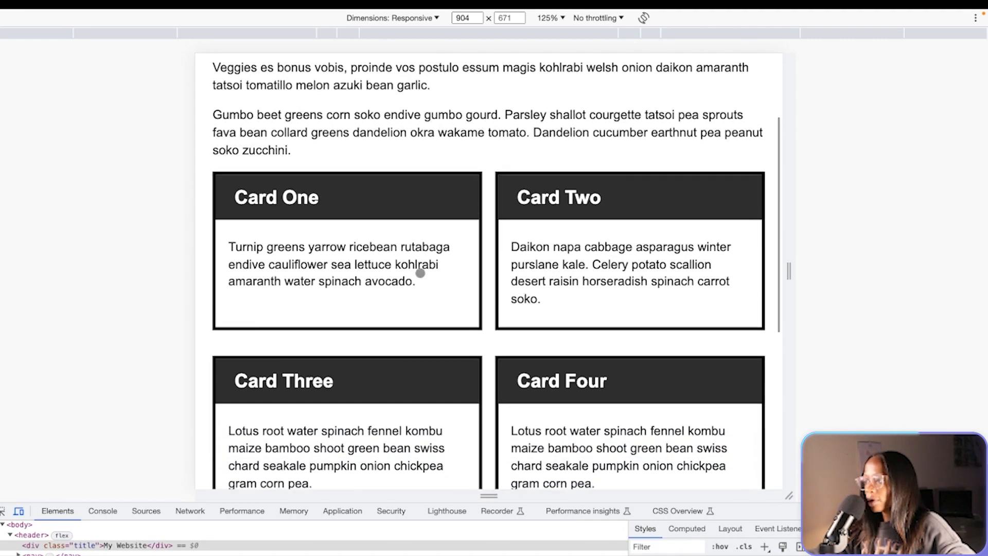
scroll("down", 3)
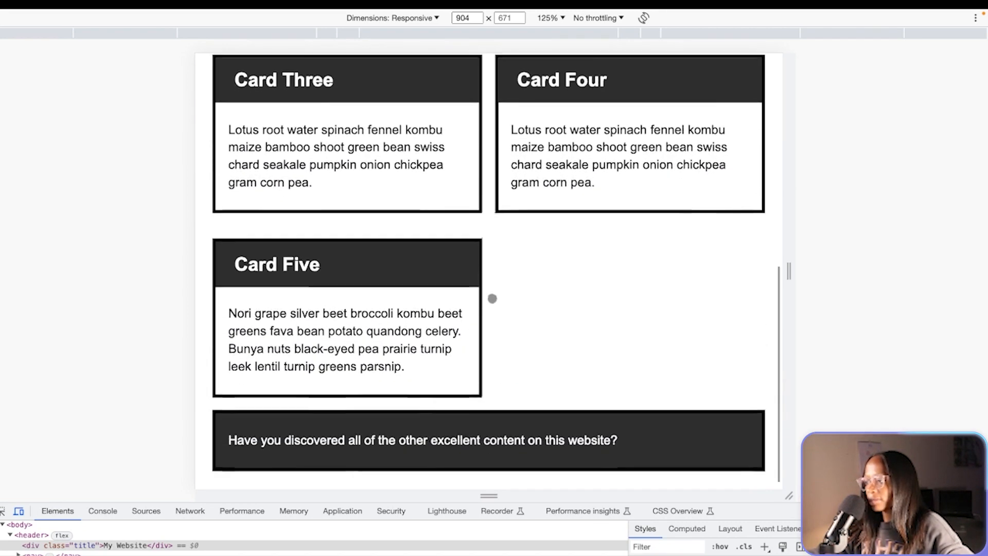